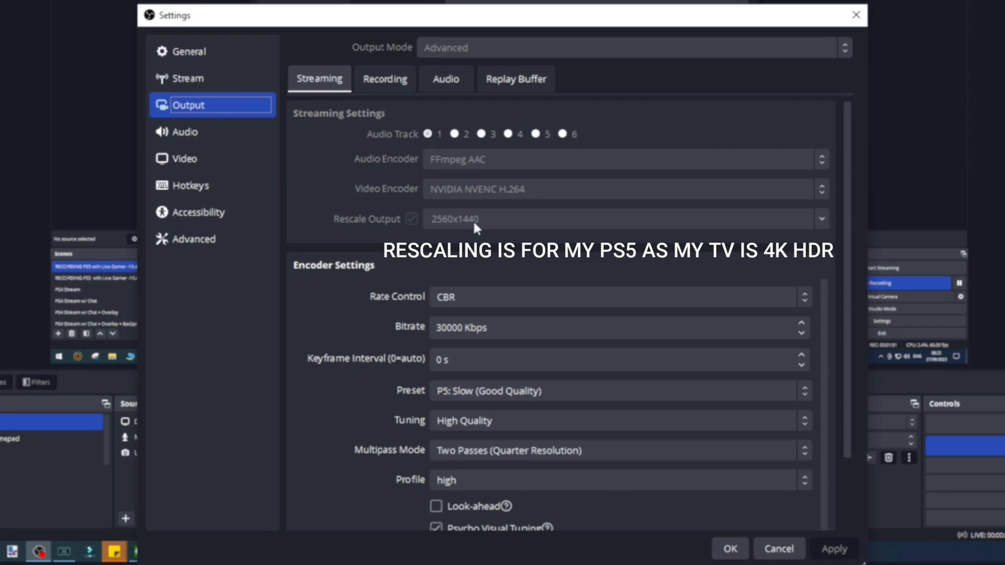
pyautogui.moveTo(533, 224)
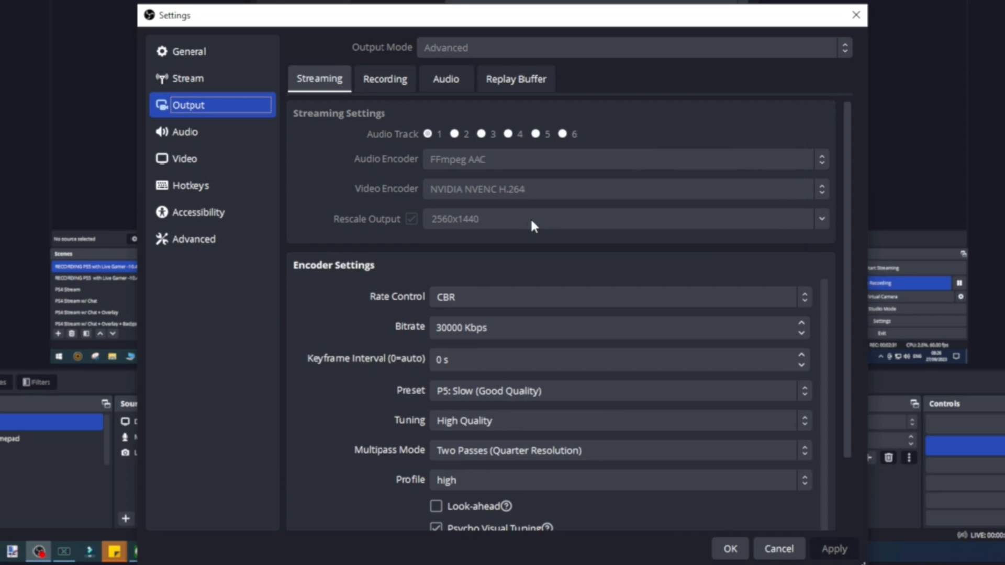
pyautogui.moveTo(515, 210)
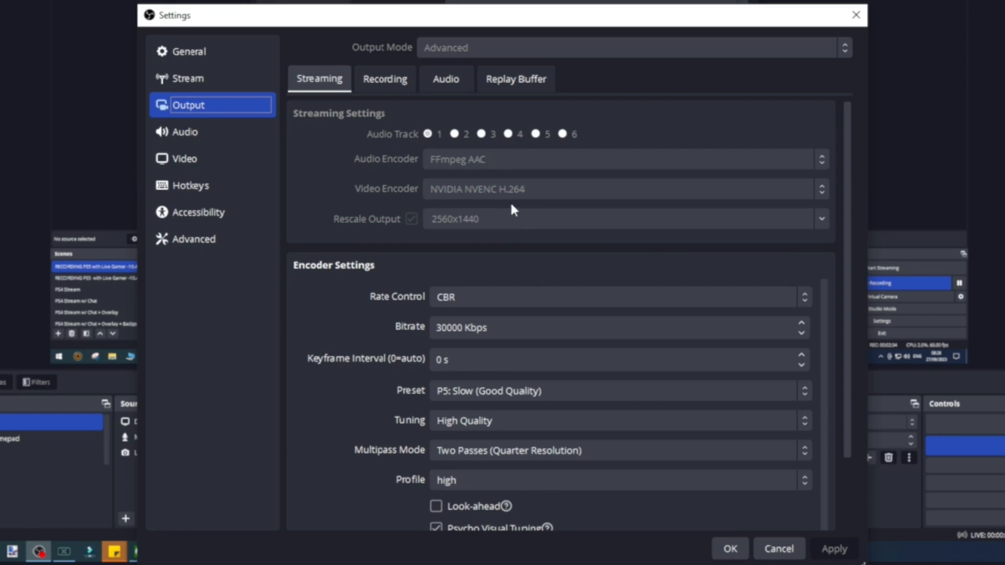
pyautogui.moveTo(450, 200)
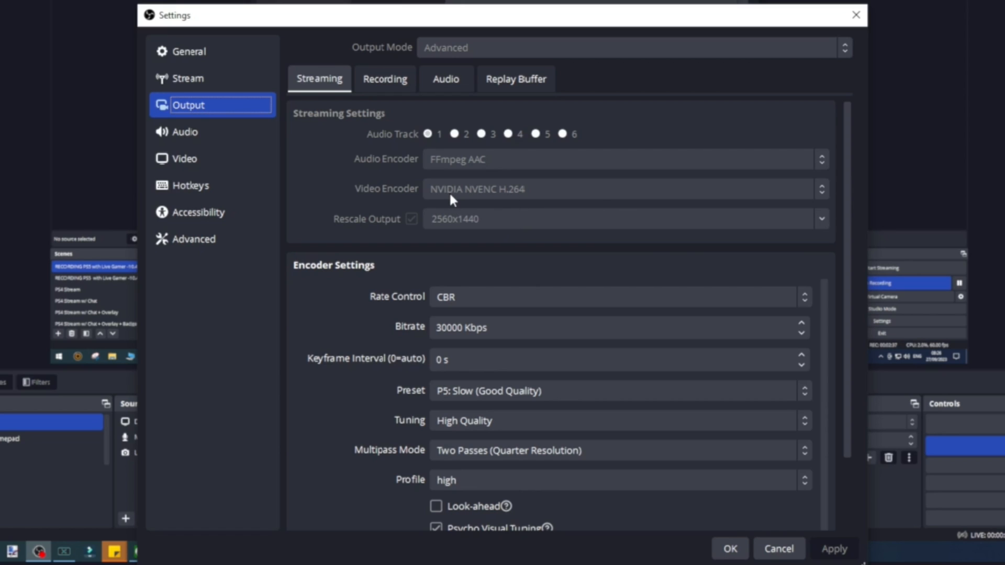
pyautogui.moveTo(499, 202)
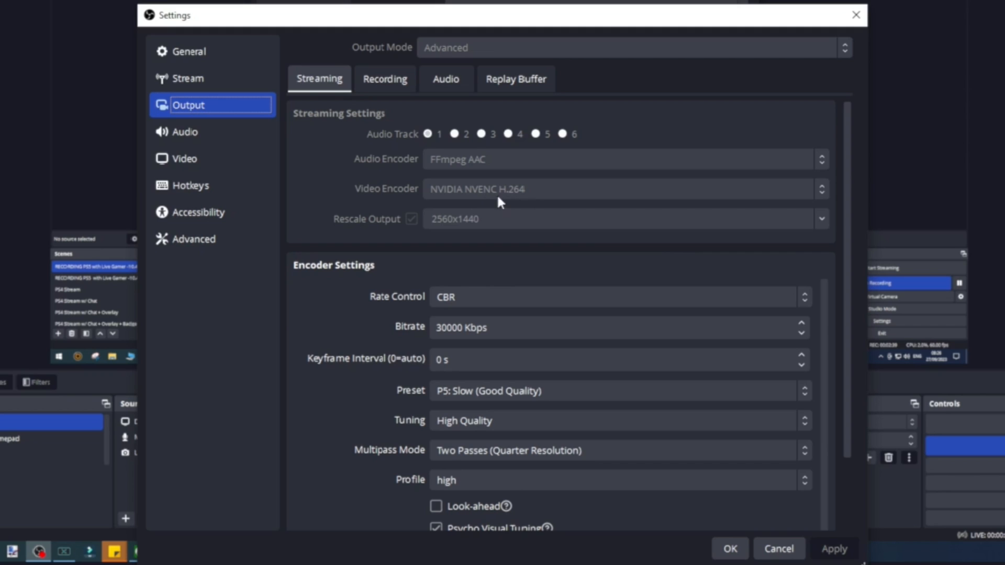
pyautogui.moveTo(572, 200)
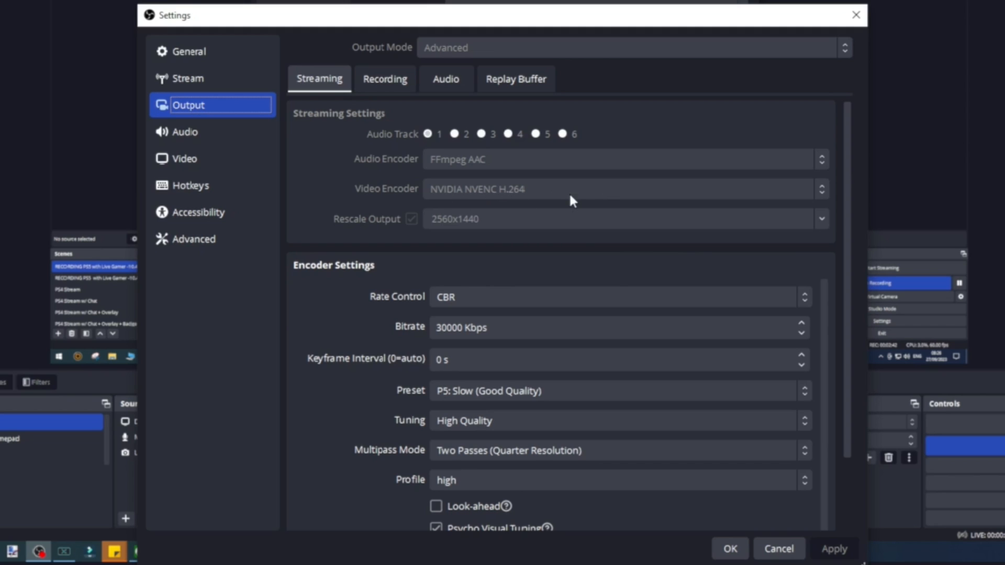
pyautogui.moveTo(534, 195)
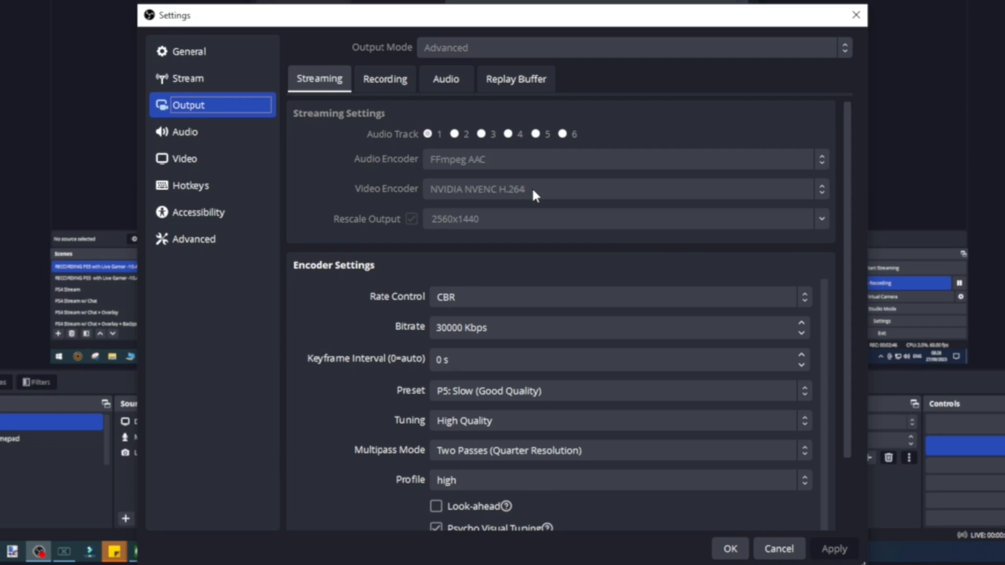
pyautogui.moveTo(491, 211)
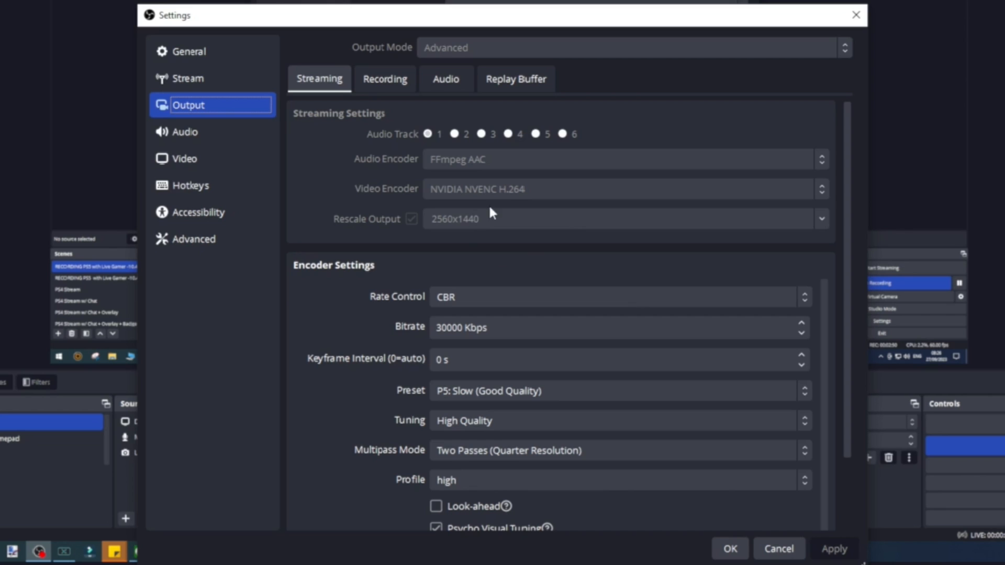
# Show the Recording output settings: H:/Recordings, MPEG-4, NVIDIA NVENC H.264, tracks 1 and 2.
pyautogui.scroll(-3)
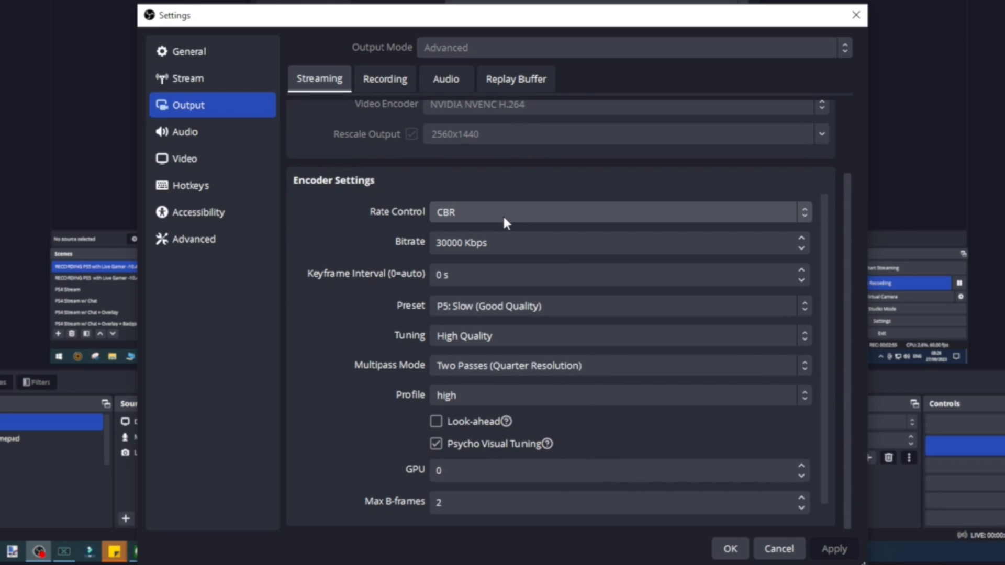
pyautogui.moveTo(470, 221)
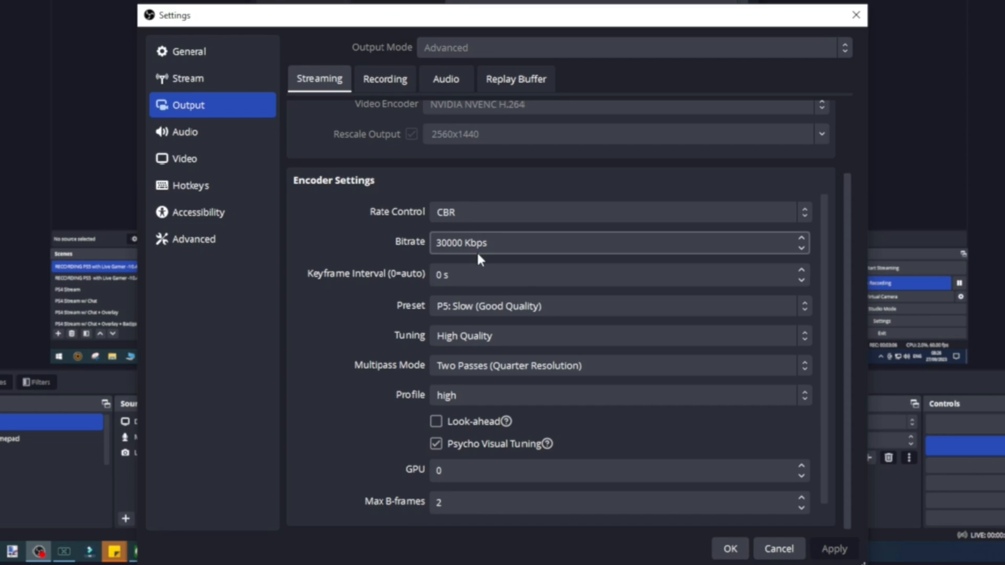
pyautogui.click(461, 243)
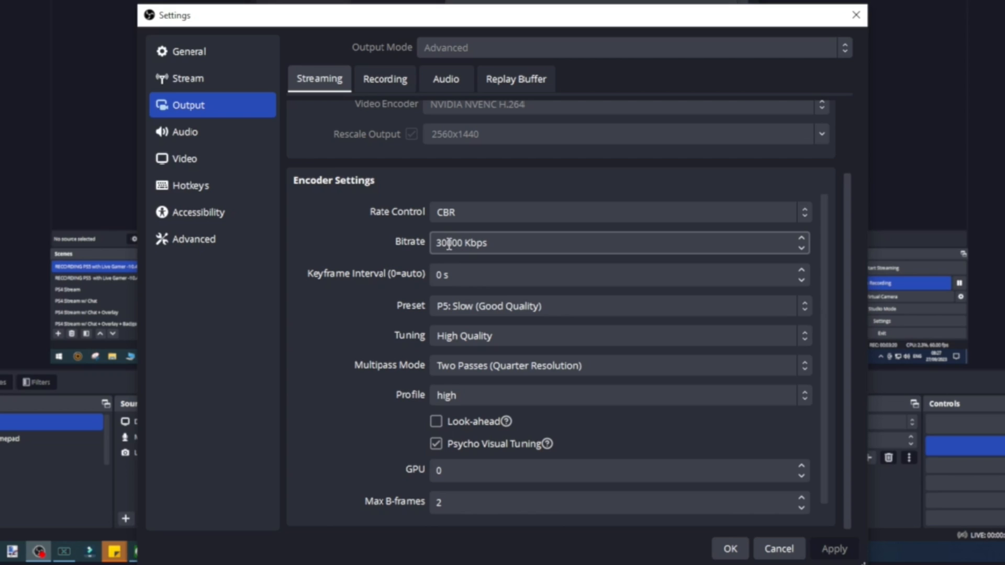
pyautogui.moveTo(505, 245)
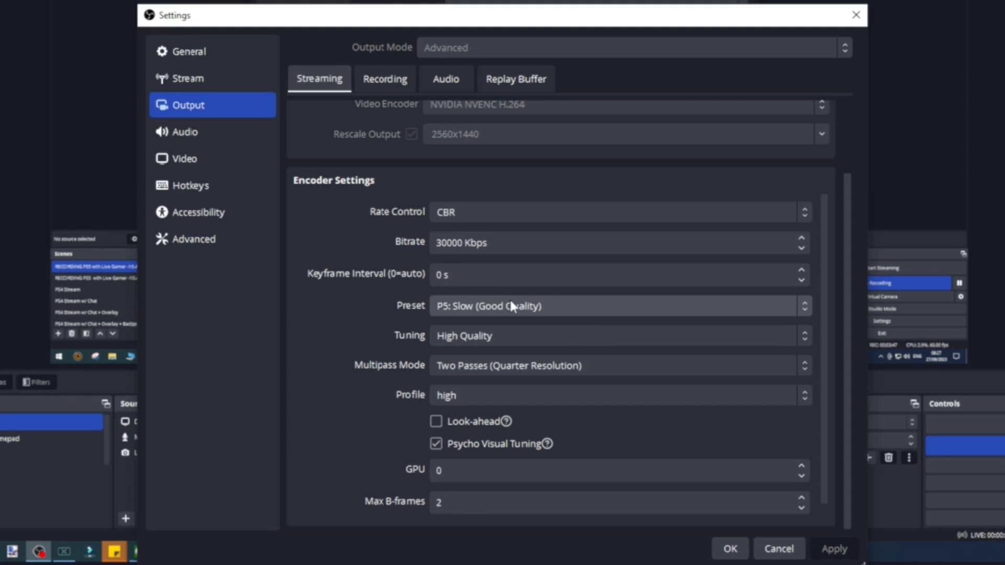
pyautogui.moveTo(492, 337)
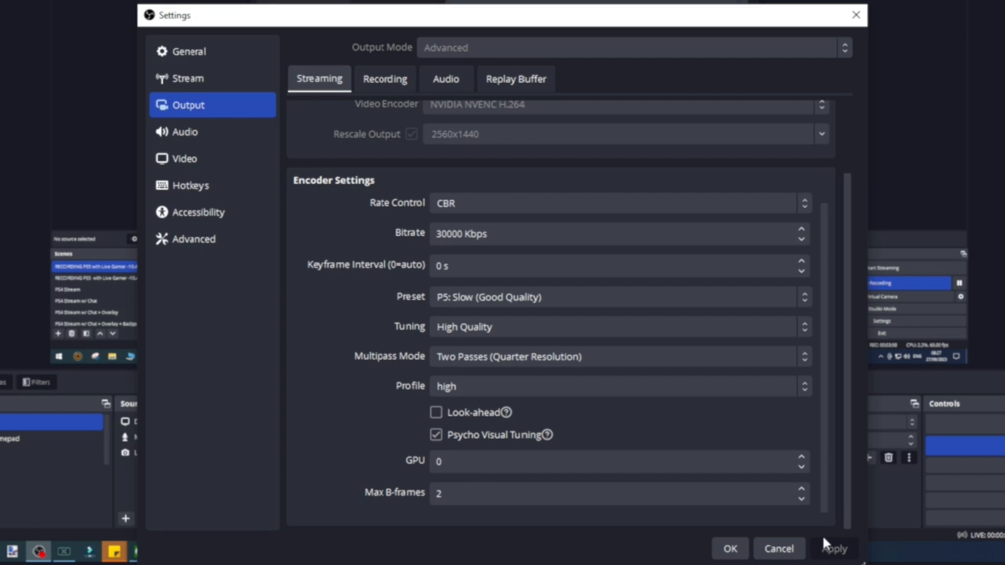
pyautogui.moveTo(402, 134)
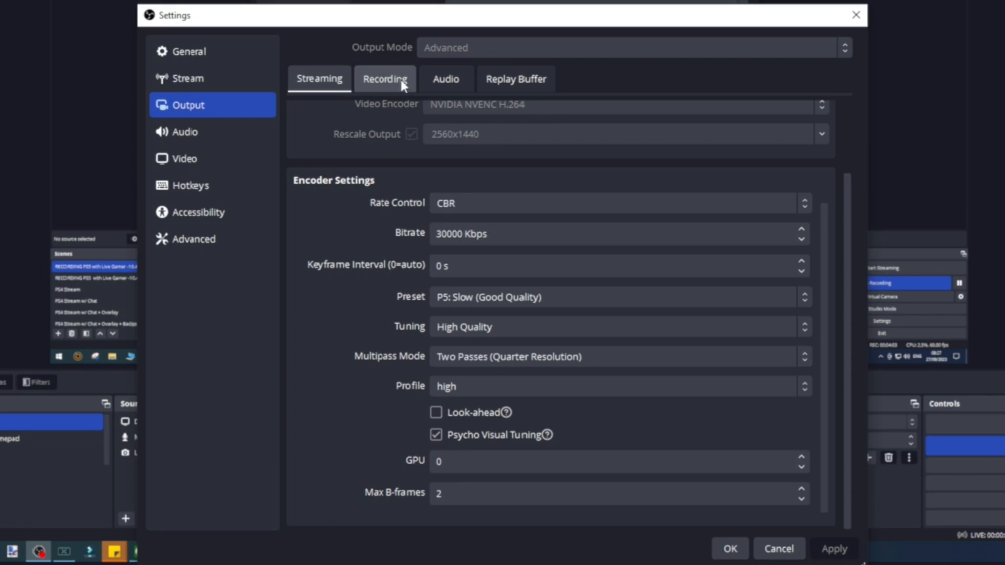
pyautogui.moveTo(400, 86)
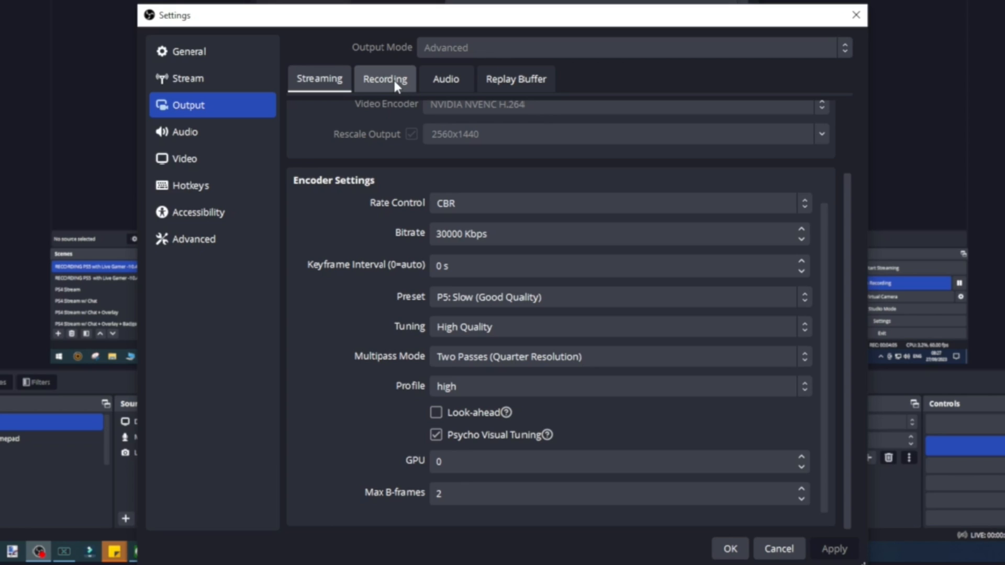
pyautogui.click(386, 78)
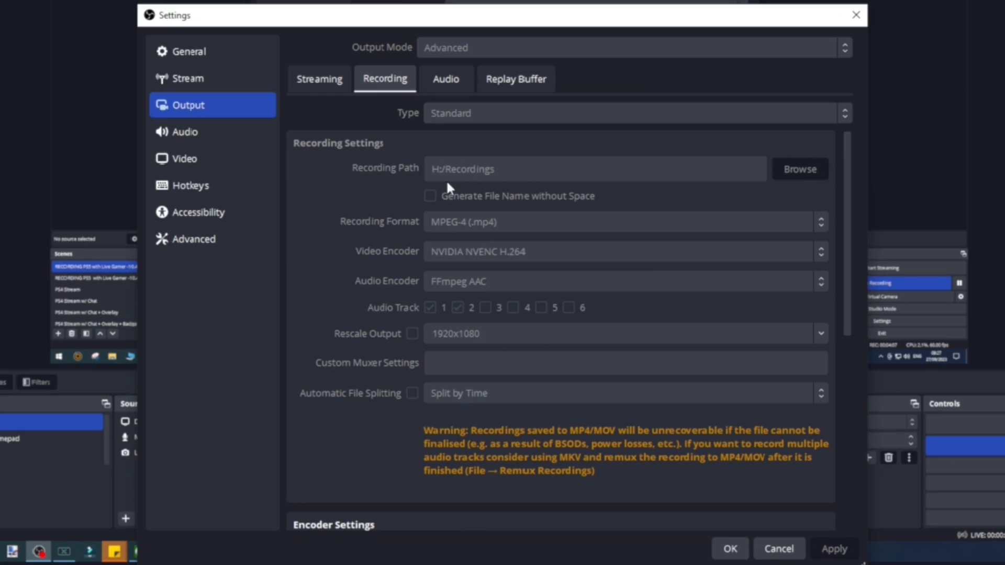
pyautogui.moveTo(440, 239)
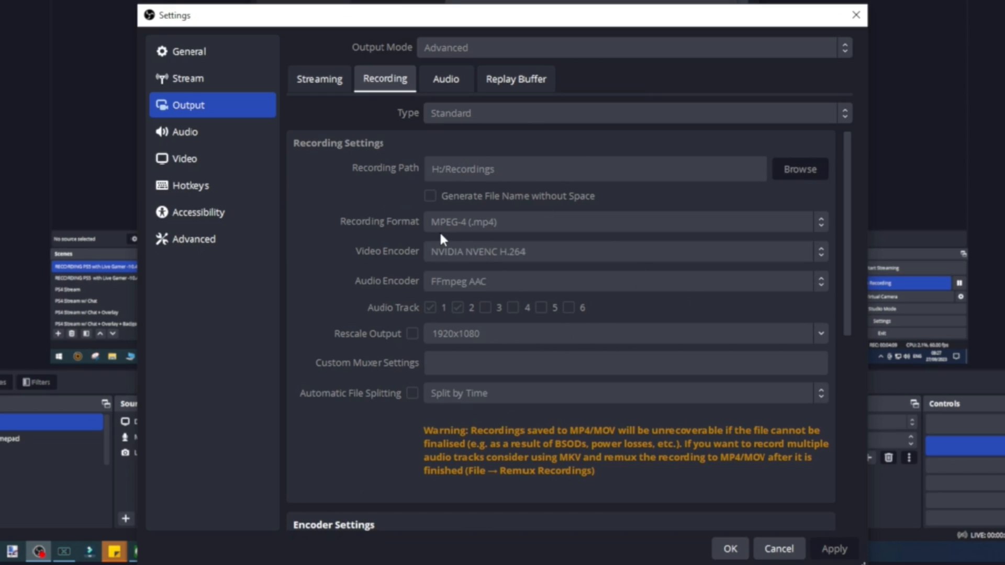
pyautogui.moveTo(491, 266)
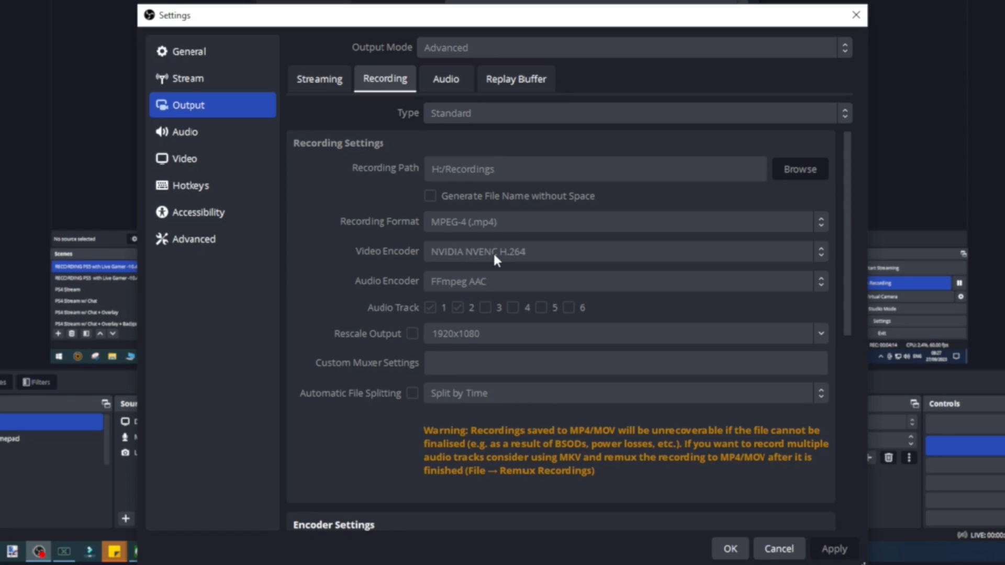
pyautogui.moveTo(551, 286)
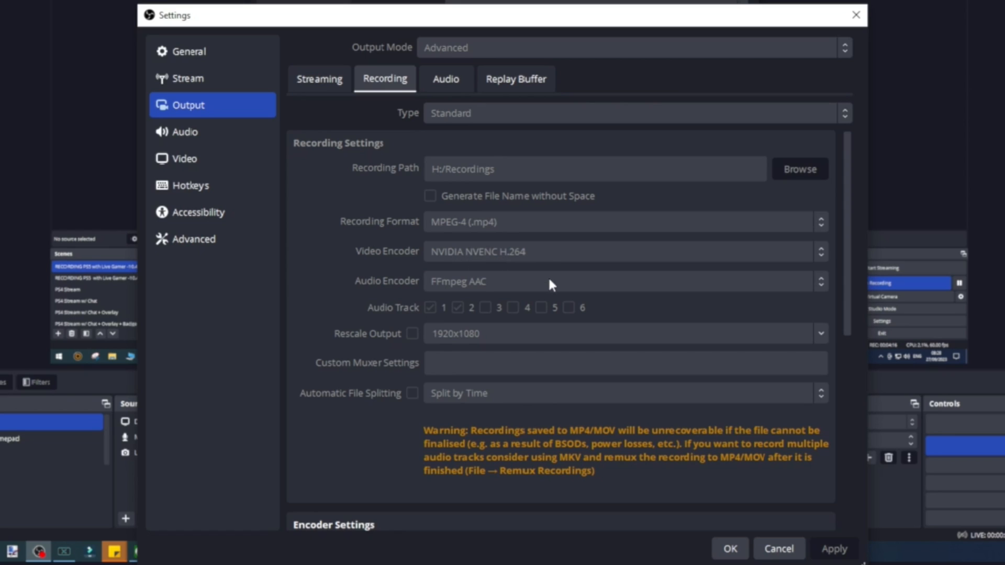
pyautogui.moveTo(500, 262)
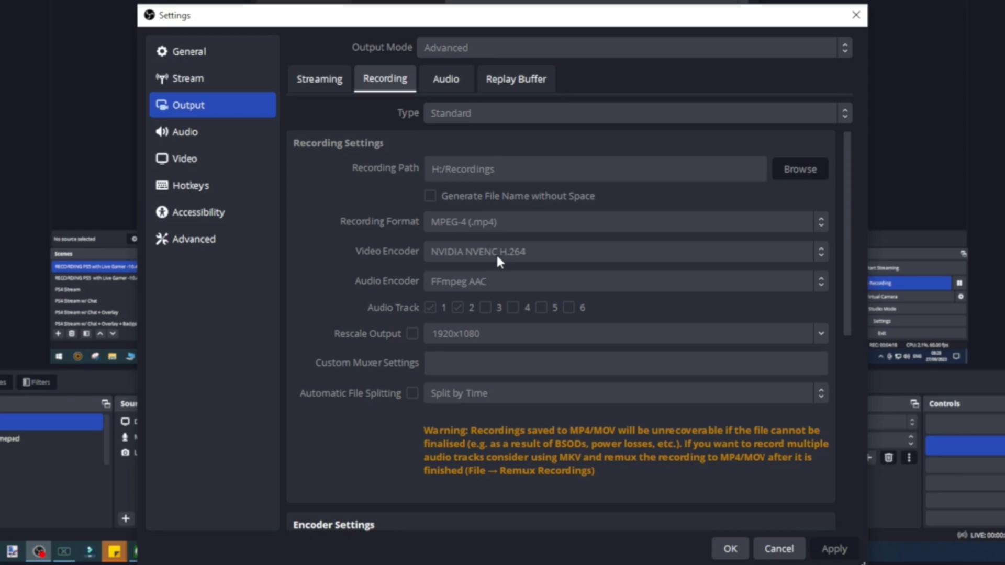
pyautogui.moveTo(499, 276)
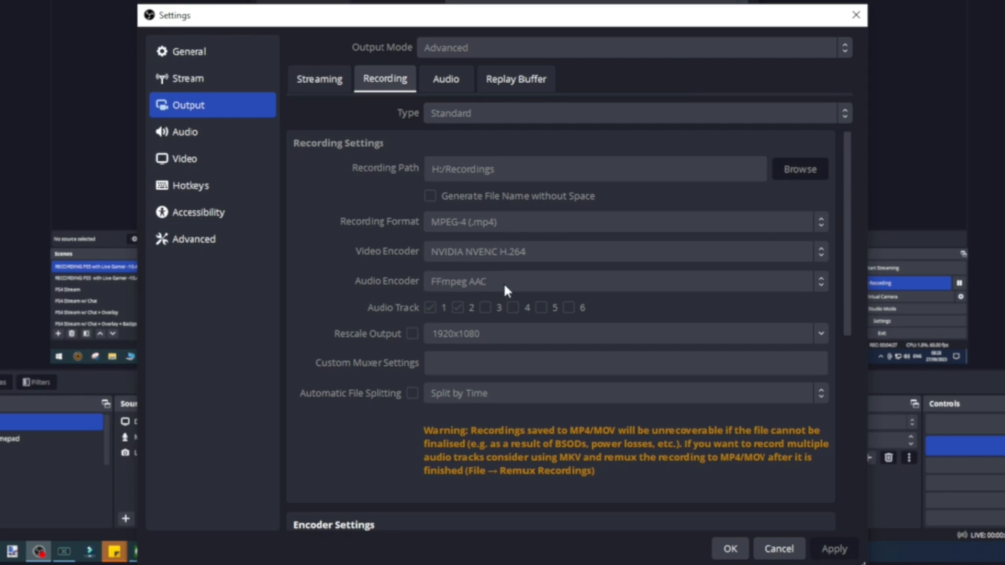
pyautogui.moveTo(564, 343)
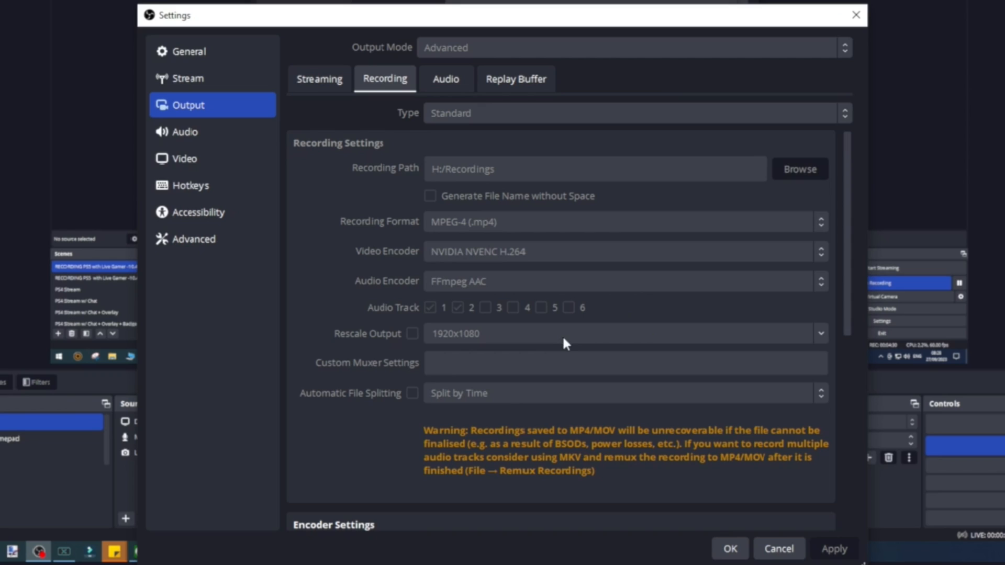
pyautogui.moveTo(471, 345)
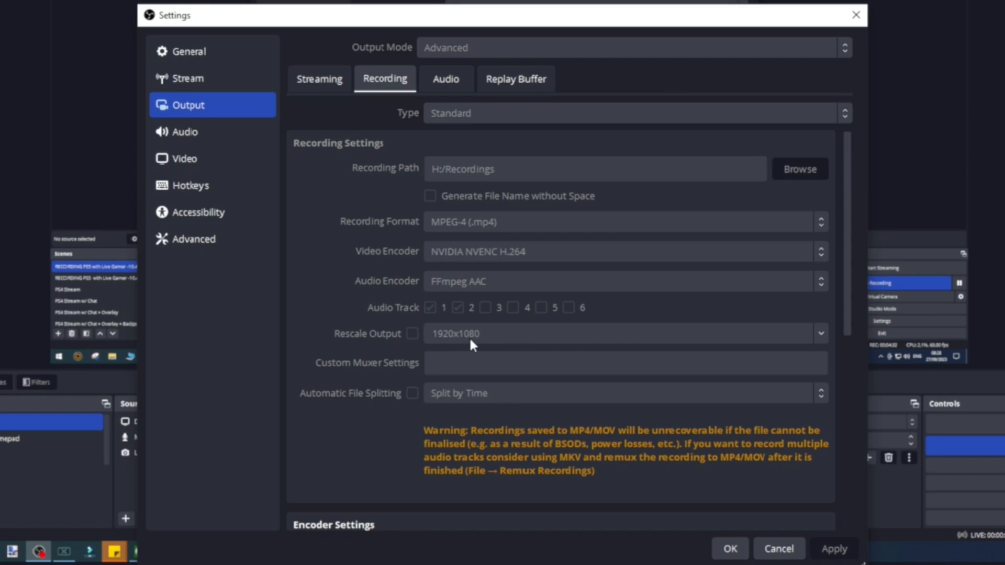
pyautogui.moveTo(449, 346)
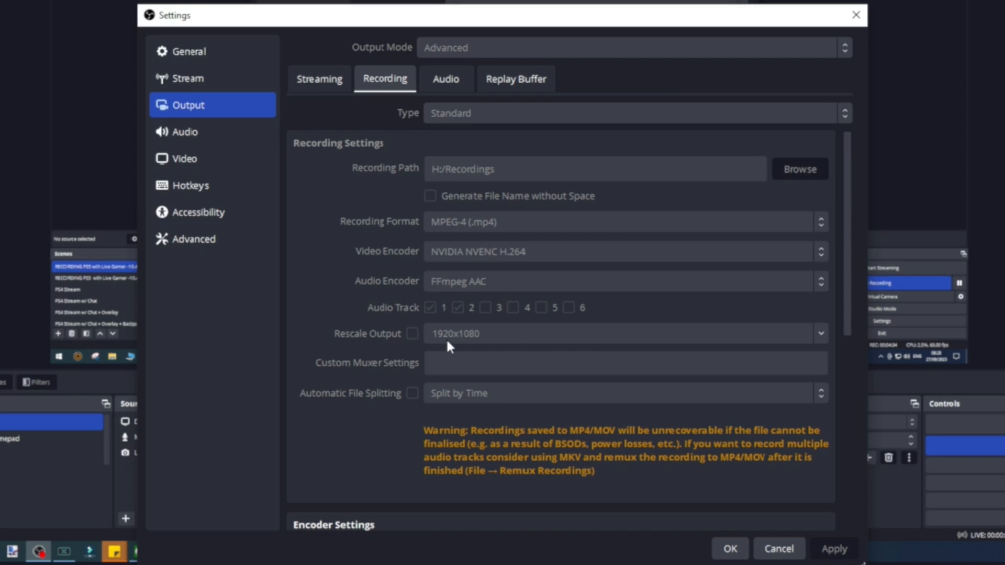
pyautogui.moveTo(842, 324)
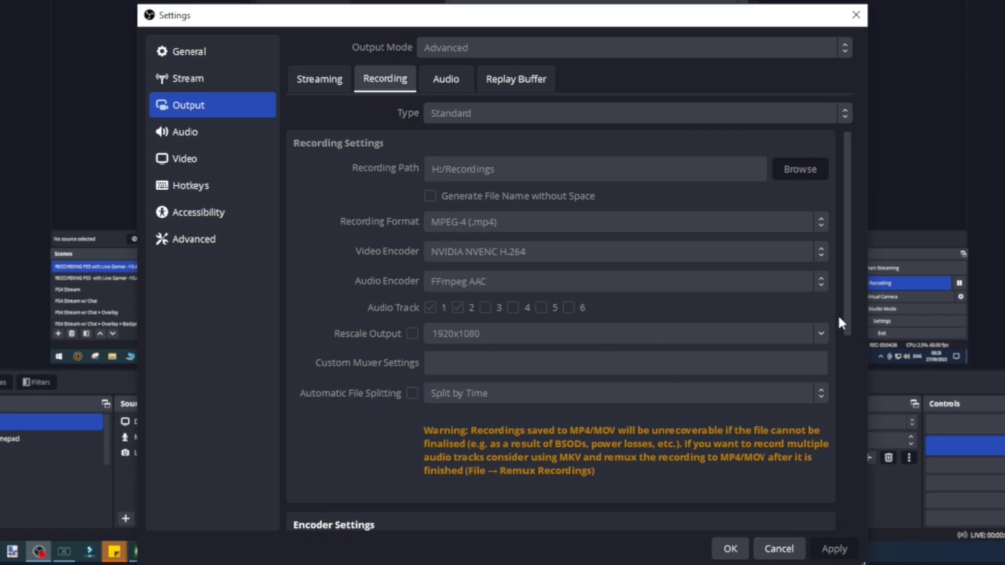
pyautogui.scroll(-3)
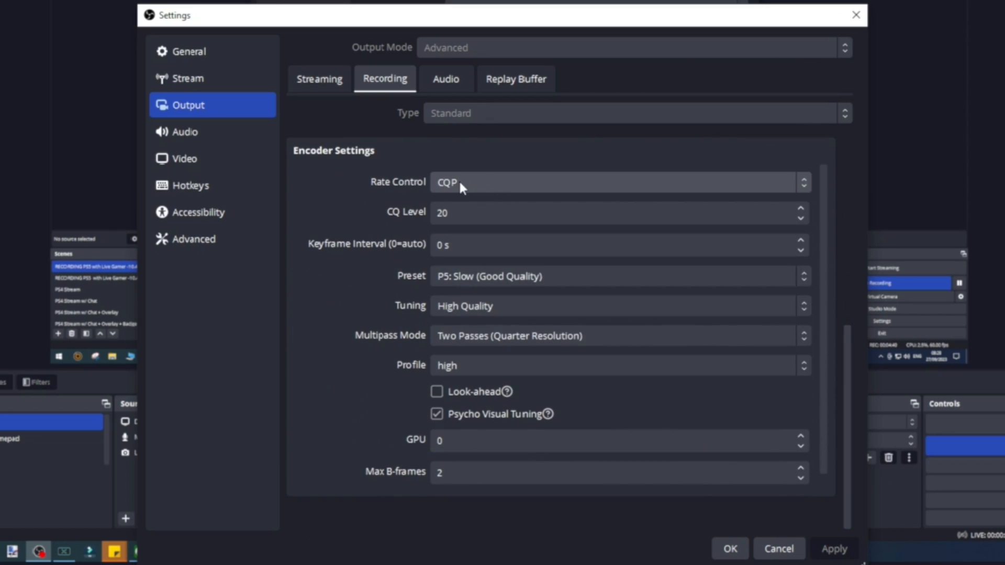
pyautogui.click(615, 213)
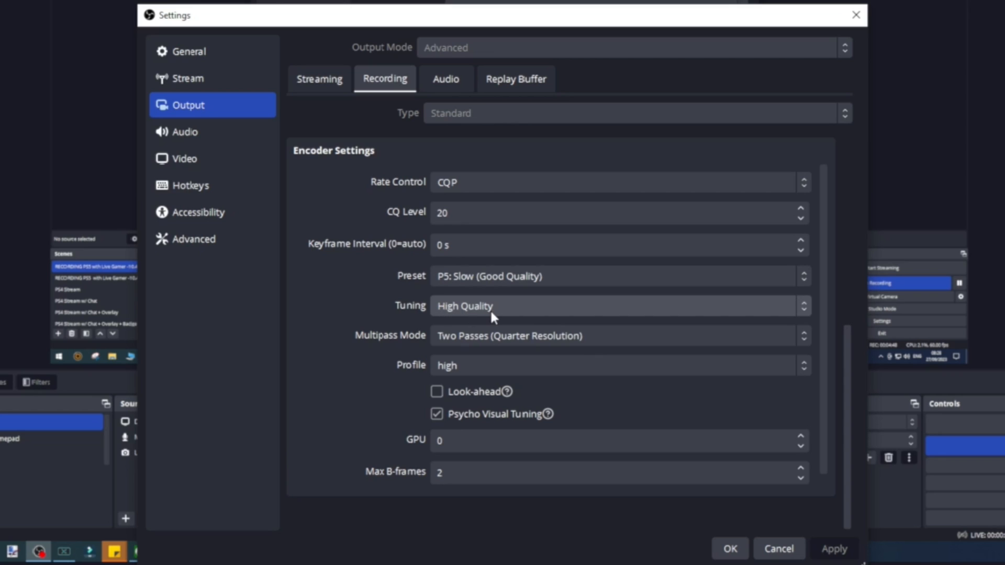
pyautogui.moveTo(554, 346)
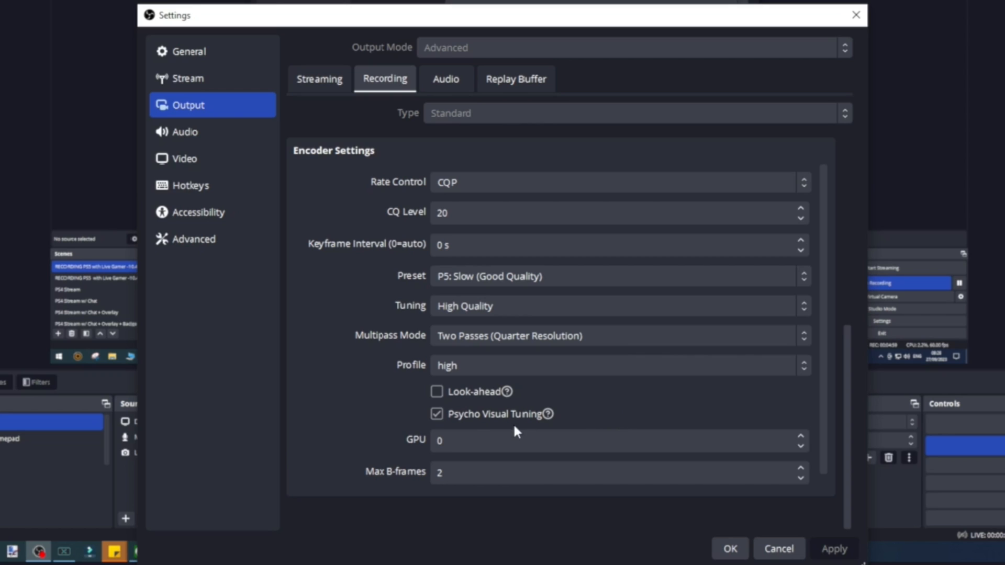
pyautogui.moveTo(413, 60)
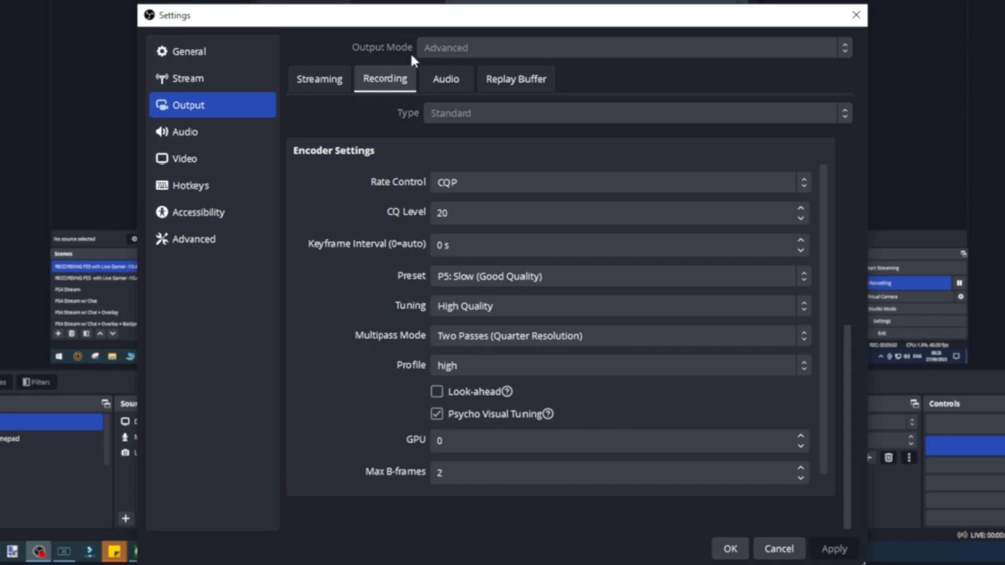
pyautogui.click(186, 158)
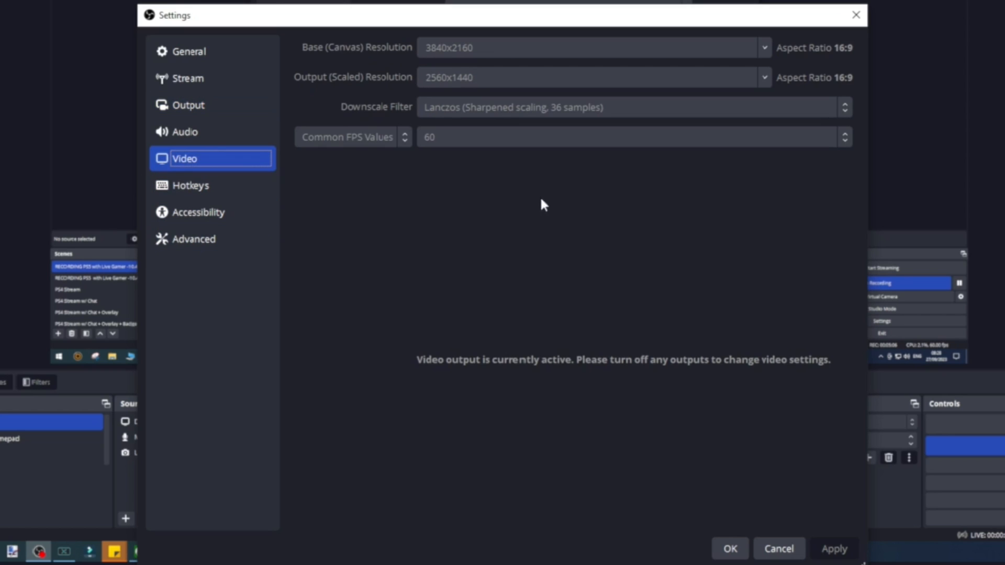
pyautogui.moveTo(367, 54)
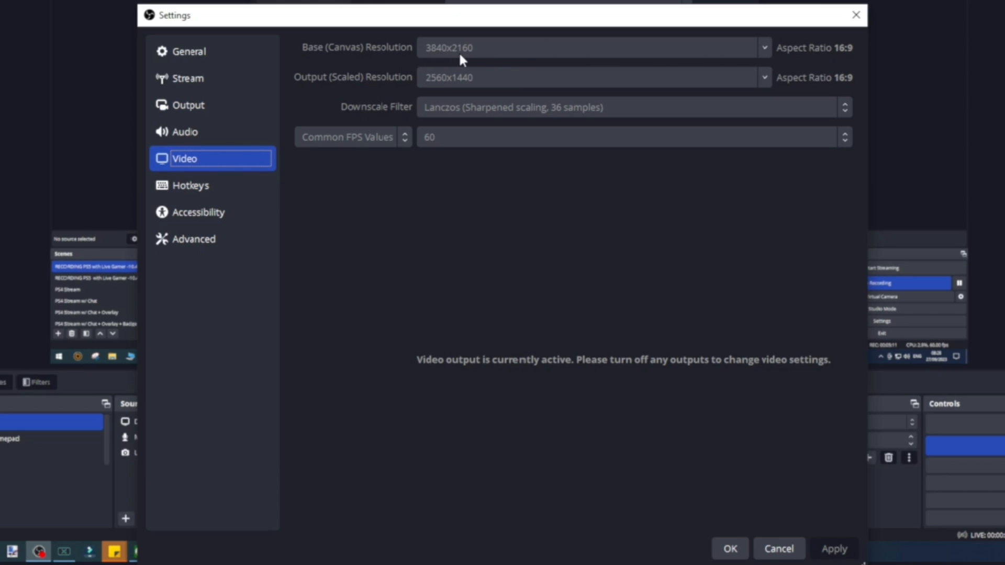
pyautogui.moveTo(481, 52)
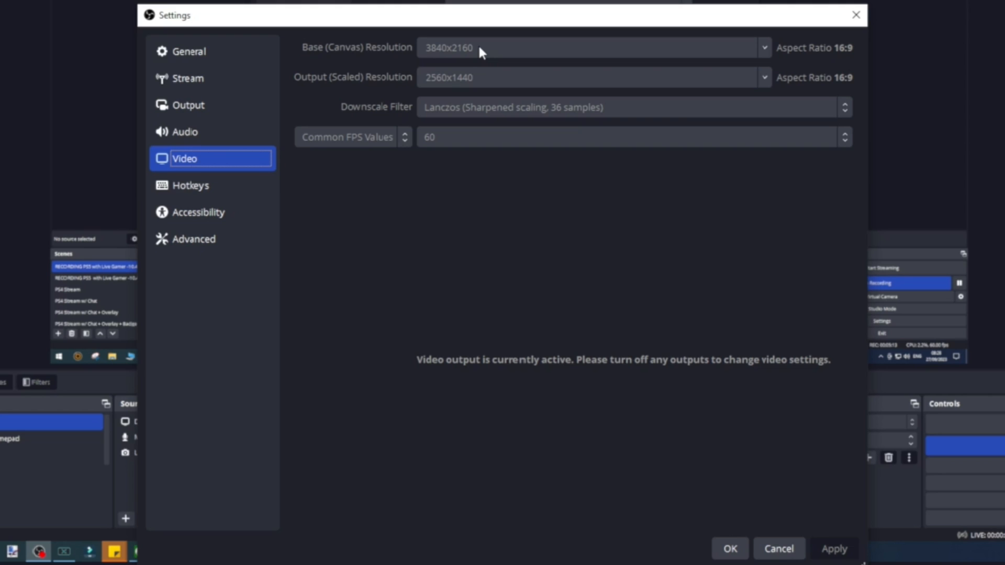
pyautogui.moveTo(477, 88)
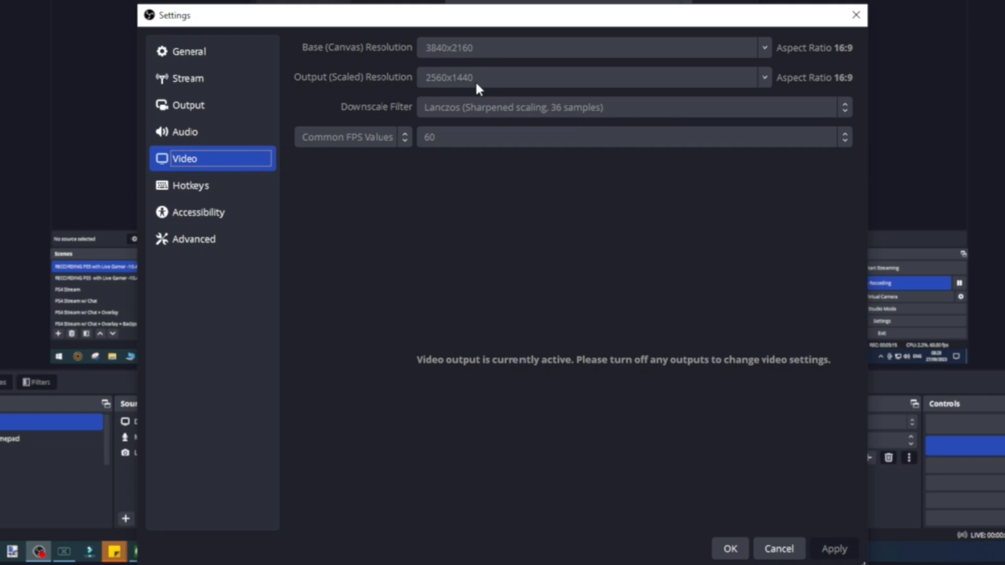
pyautogui.moveTo(468, 83)
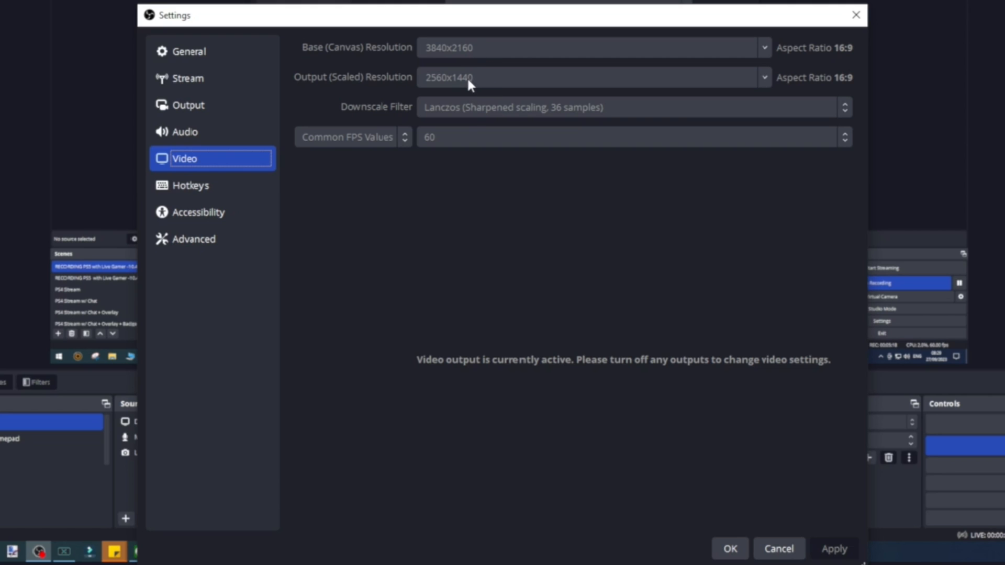
pyautogui.moveTo(421, 87)
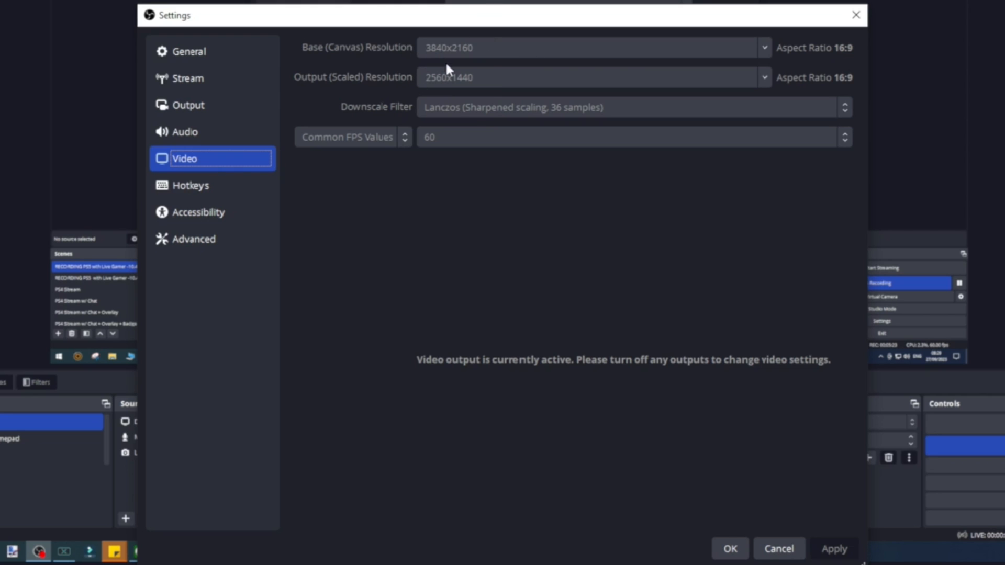
pyautogui.moveTo(471, 88)
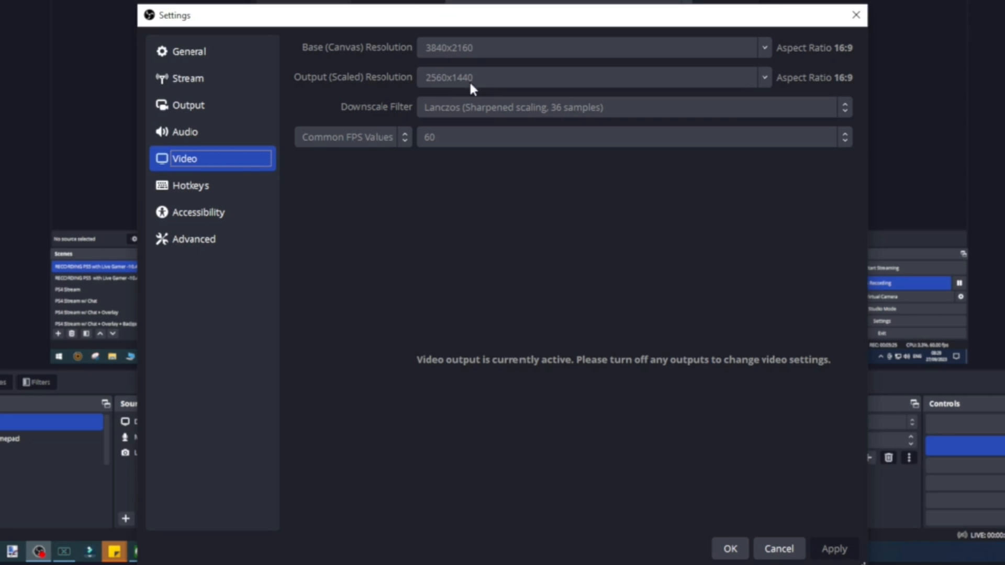
pyautogui.moveTo(452, 148)
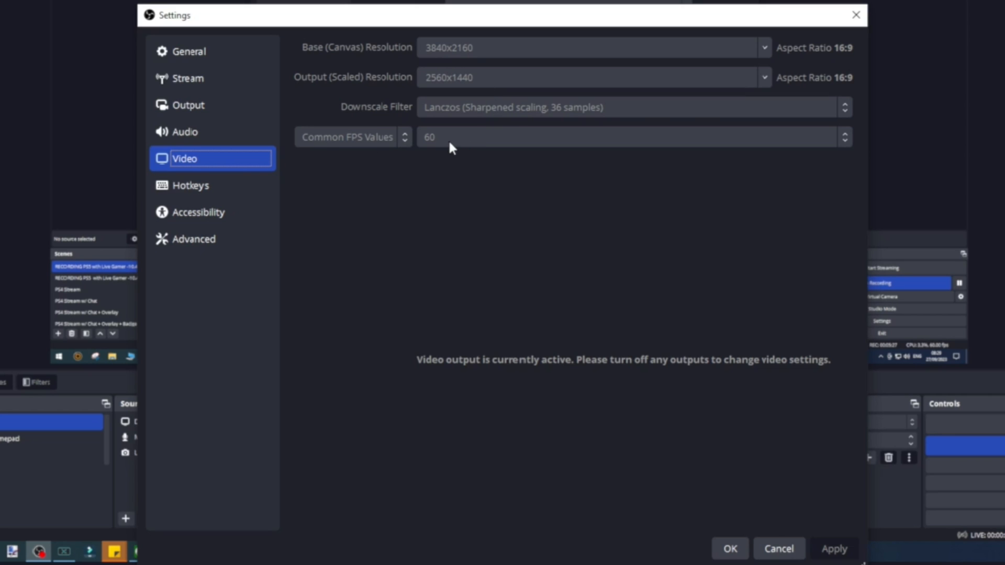
pyautogui.moveTo(449, 146)
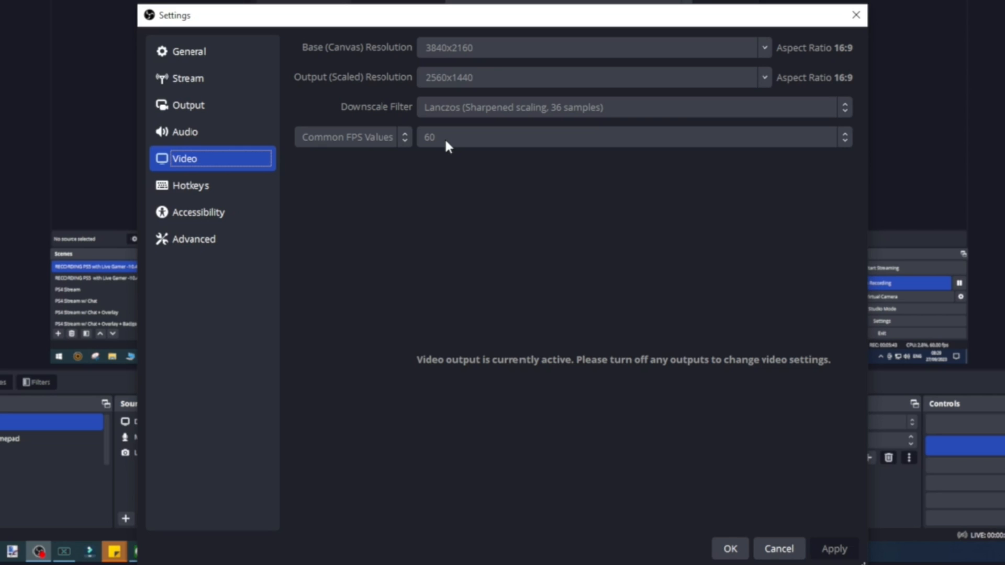
pyautogui.moveTo(250, 163)
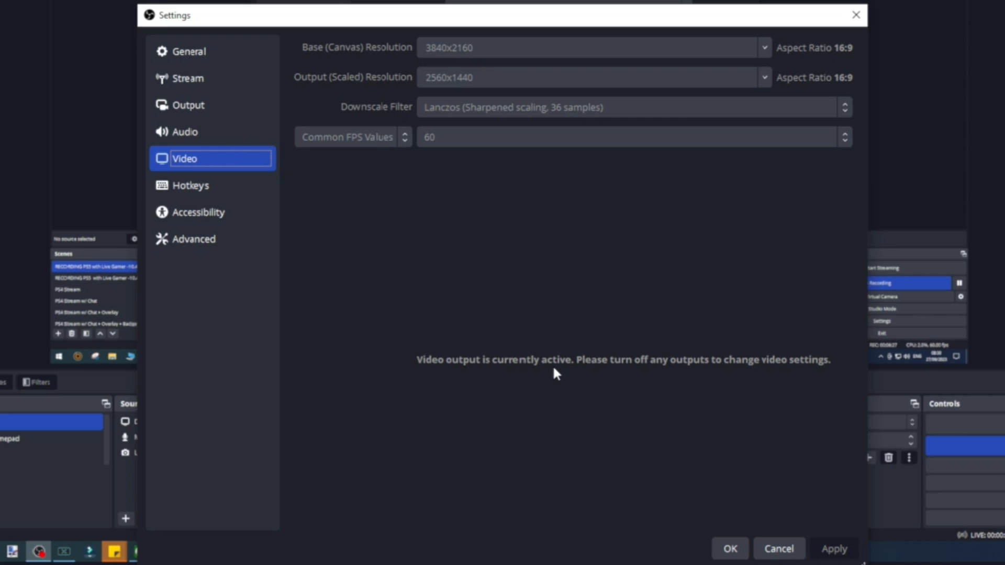
pyautogui.moveTo(536, 376)
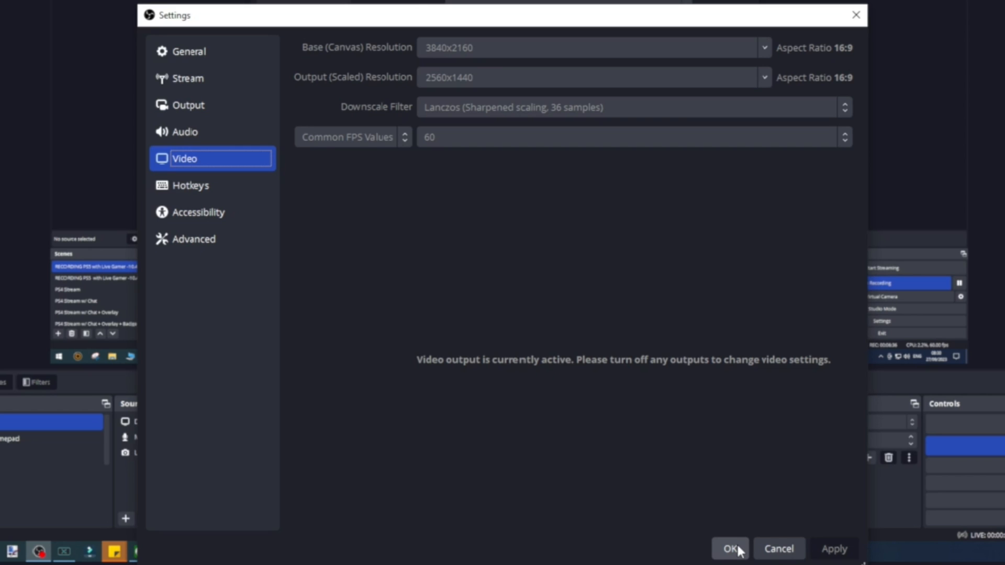
pyautogui.moveTo(287, 239)
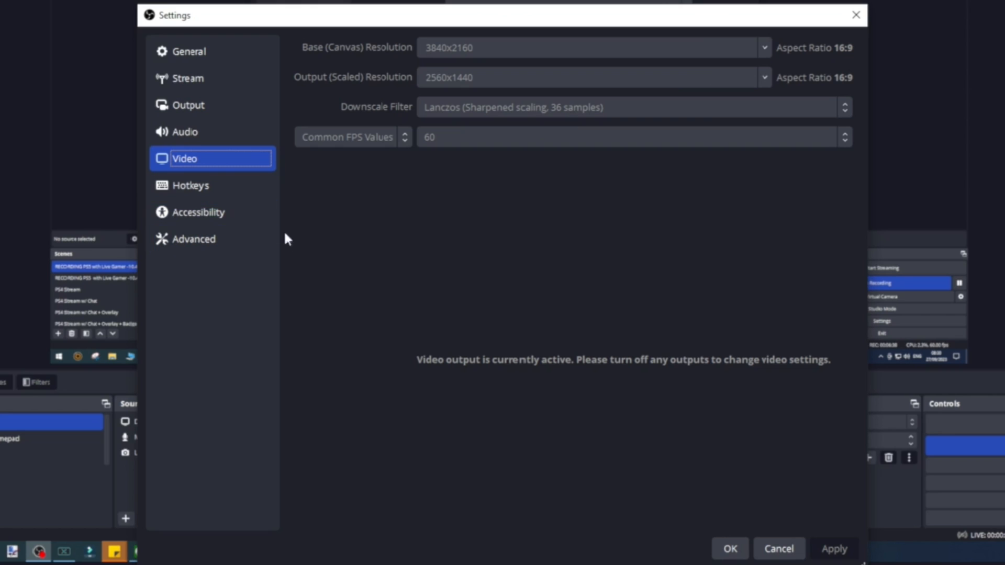
# Review the Advanced settings page without changes, then close Settings with OK.
pyautogui.click(194, 238)
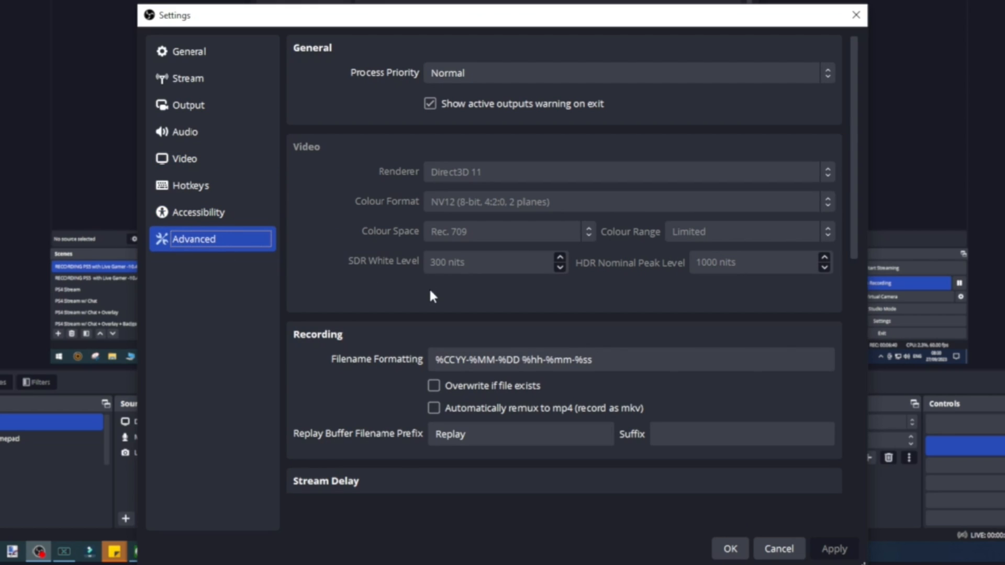
pyautogui.moveTo(248, 373)
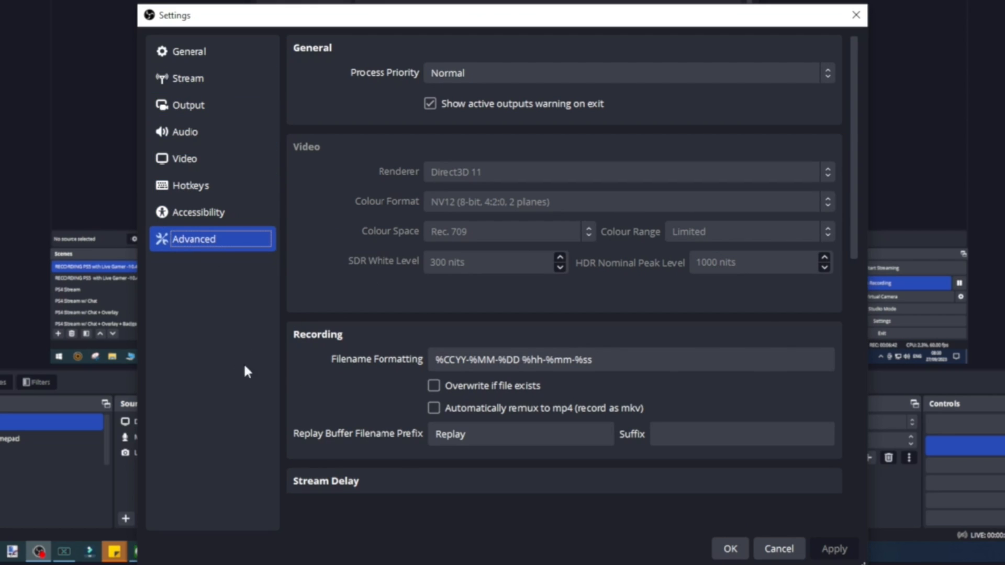
pyautogui.scroll(-3)
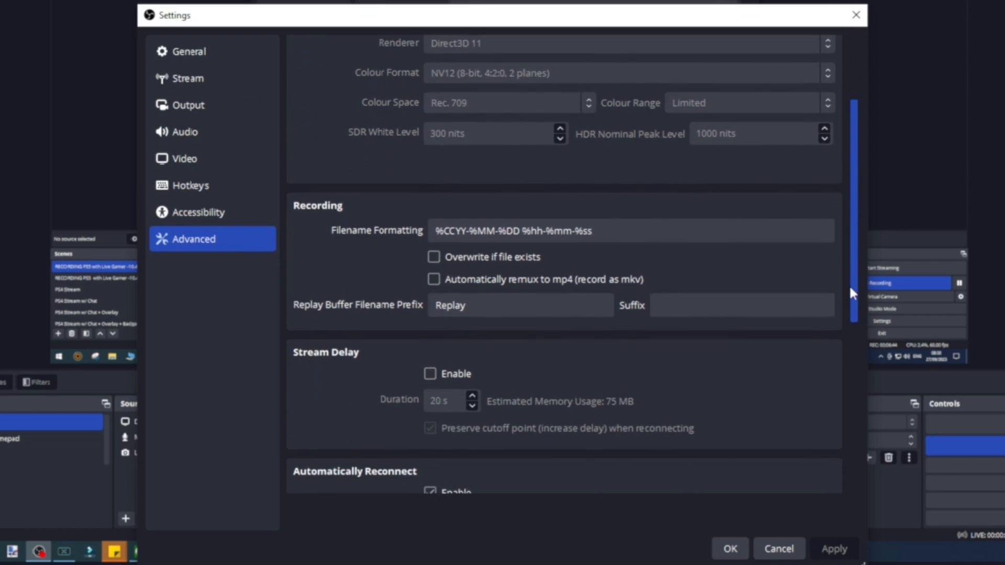
pyautogui.scroll(-3)
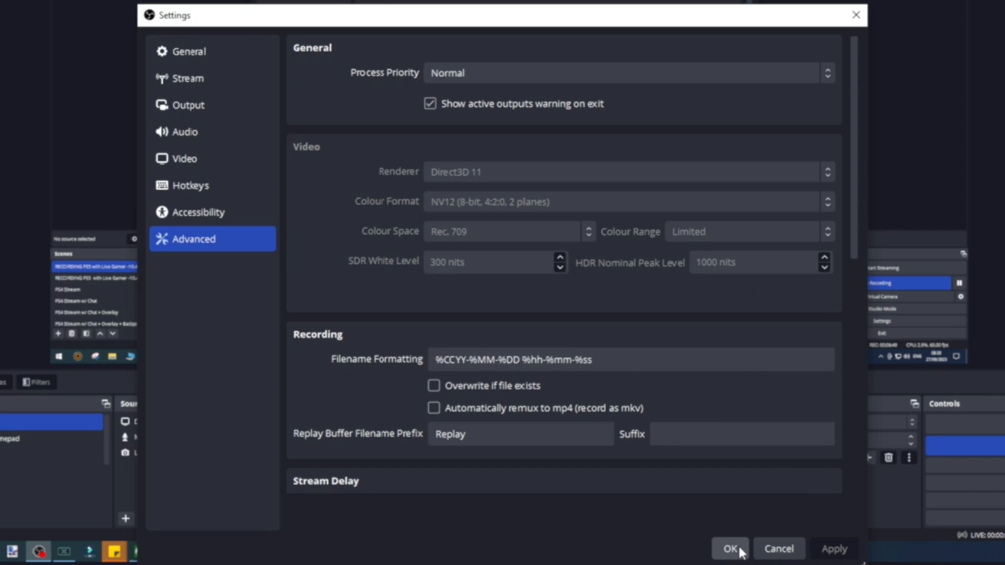
pyautogui.click(730, 548)
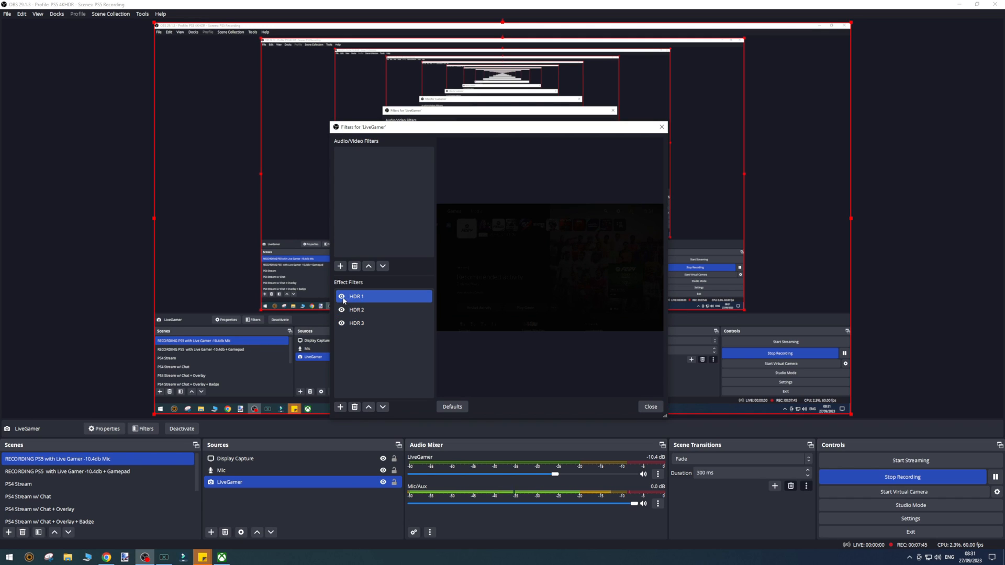
pyautogui.click(357, 296)
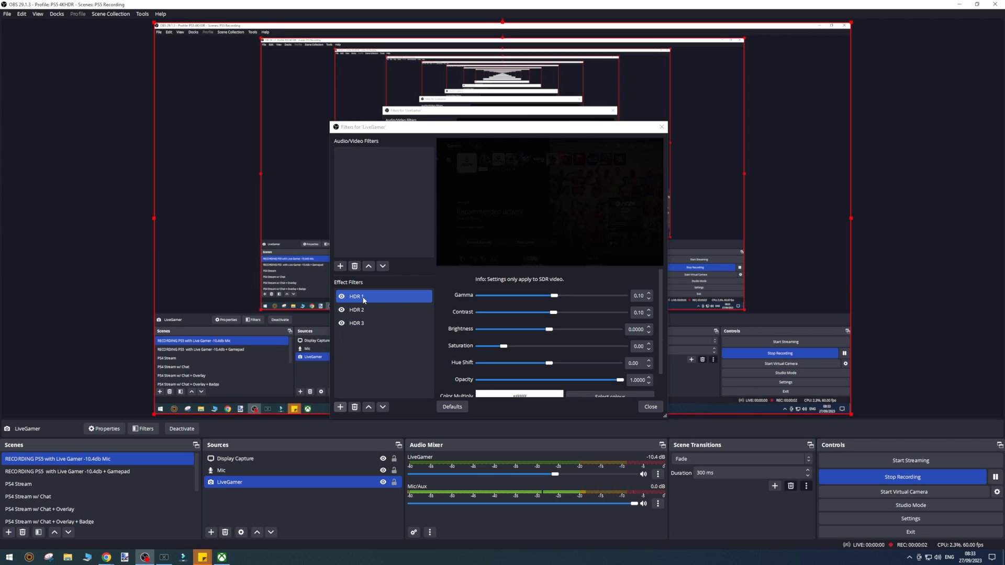
pyautogui.click(356, 309)
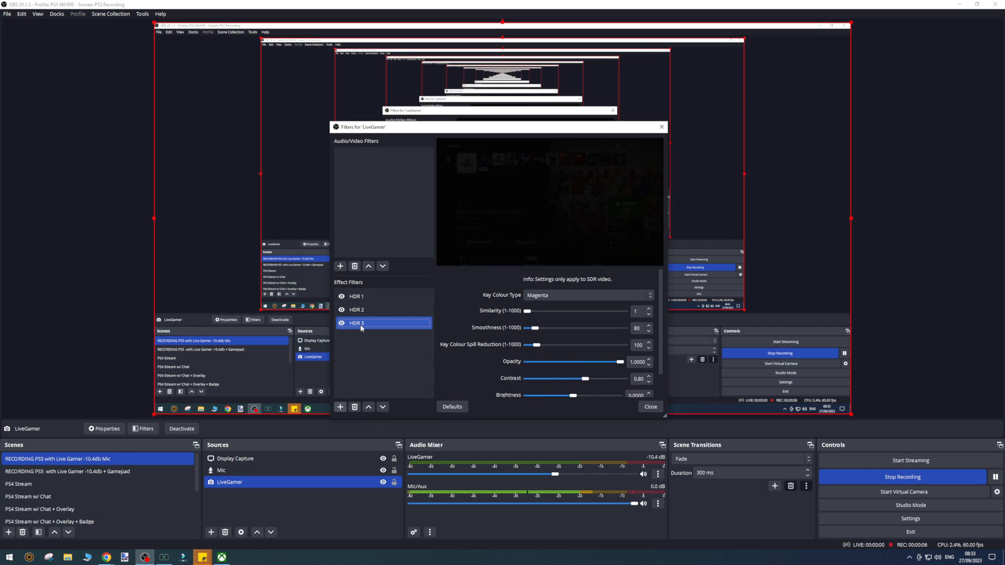
pyautogui.moveTo(357, 399)
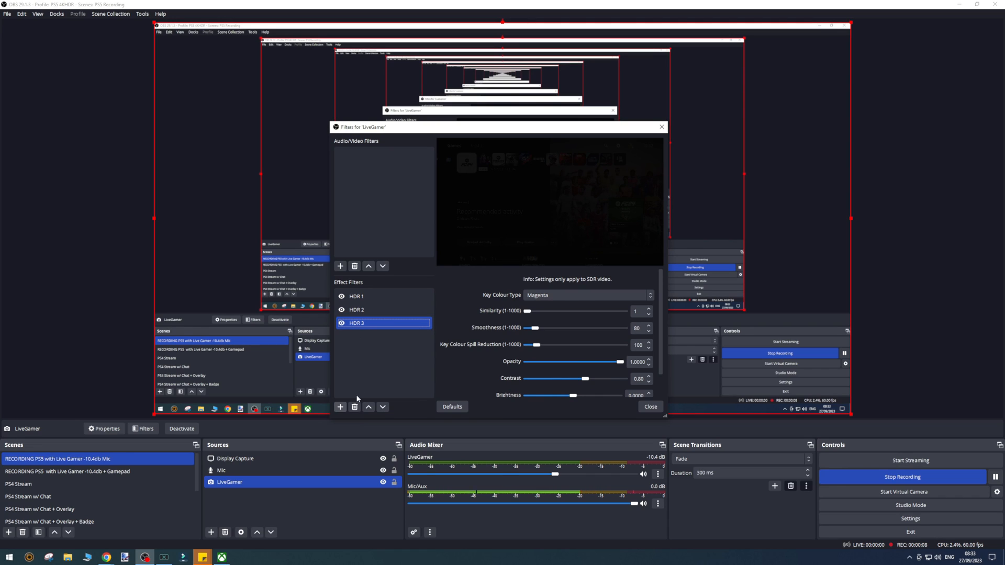
pyautogui.click(357, 296)
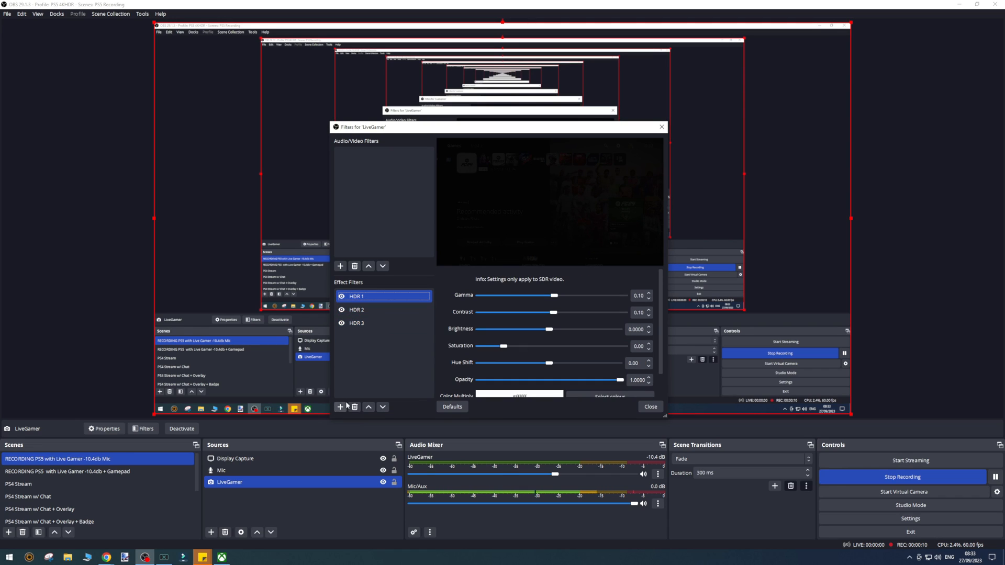
# Add a Colour Correction filter to LiveGamer and compare it with HDR 1's settings.
pyautogui.click(340, 407)
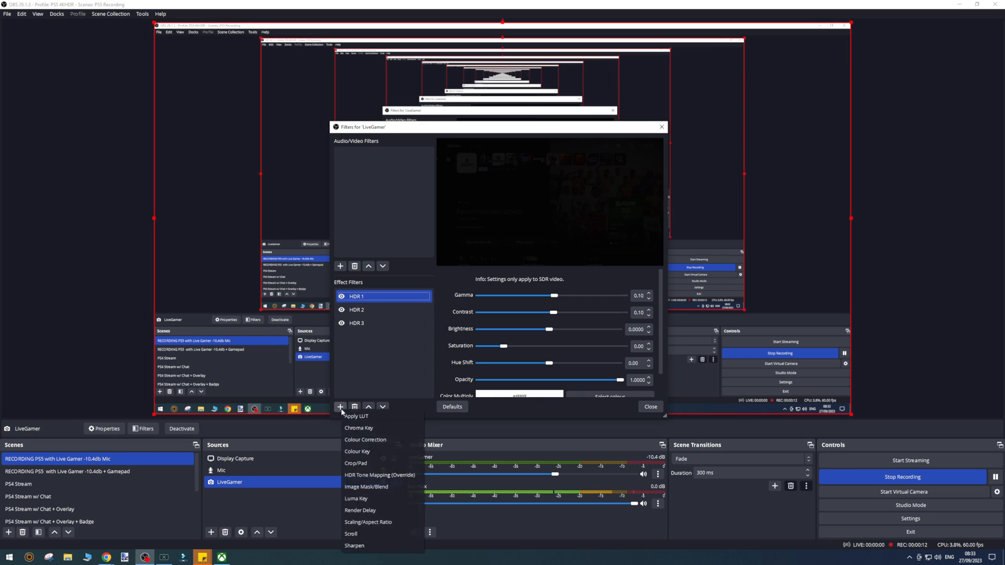
pyautogui.moveTo(365, 439)
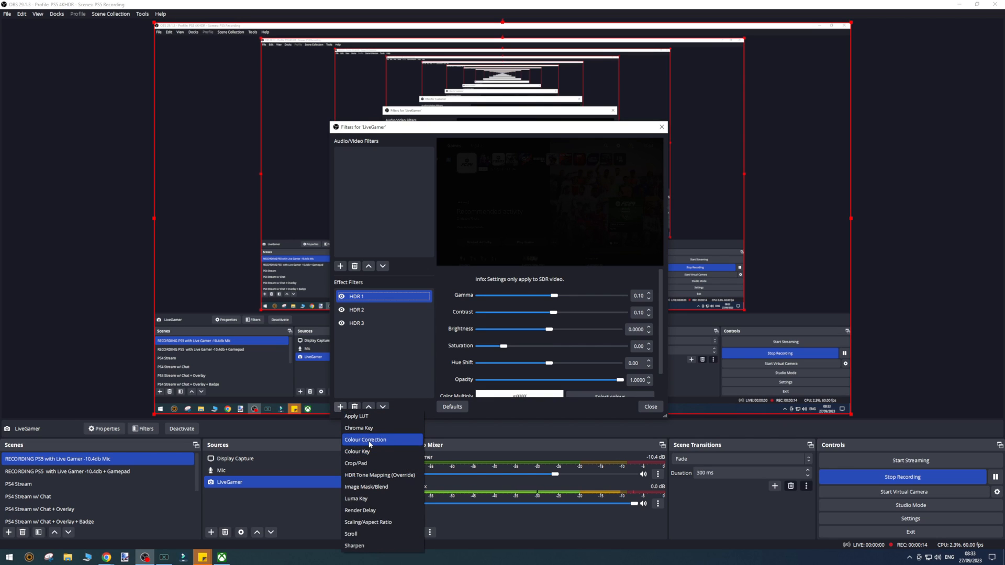
pyautogui.click(365, 440)
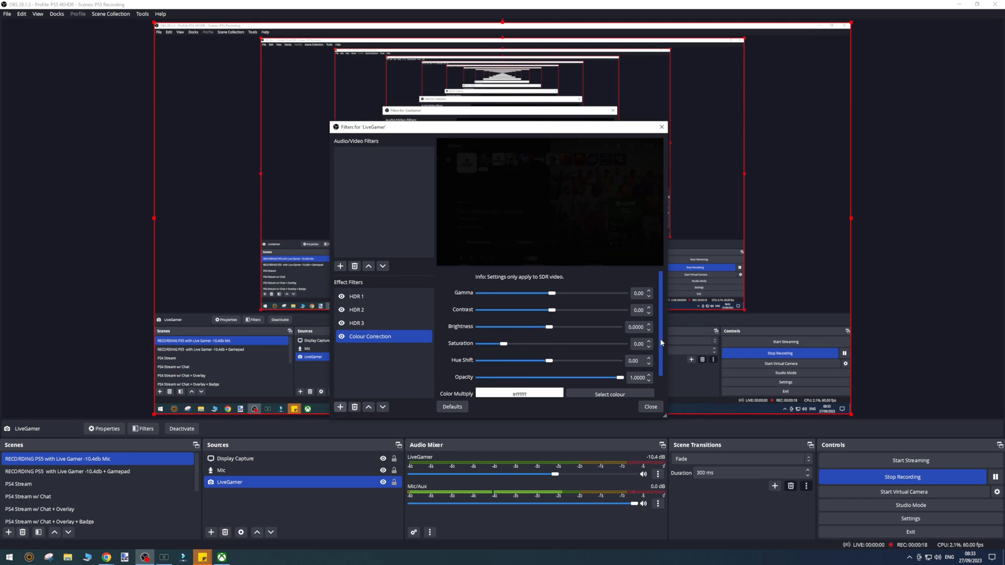
pyautogui.click(357, 296)
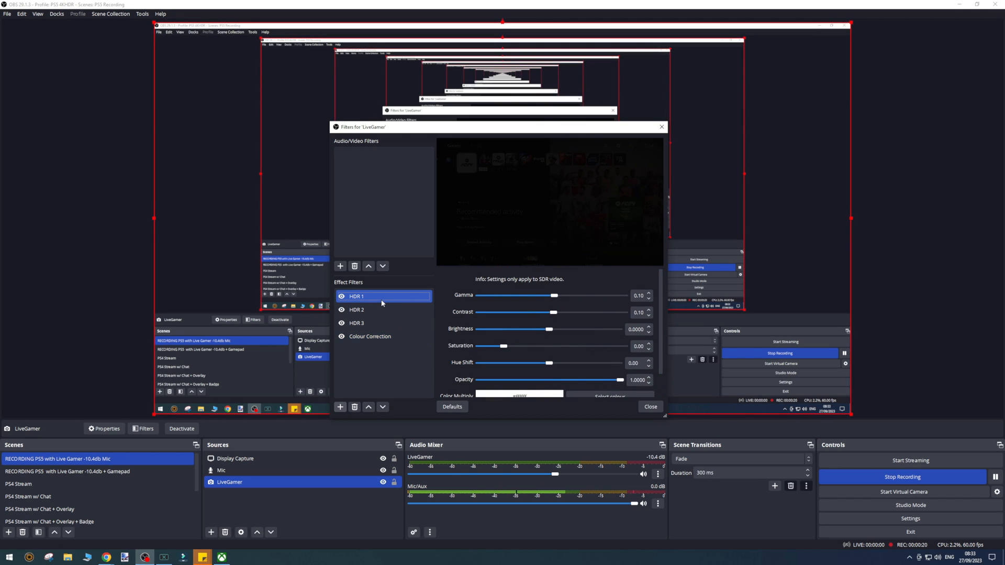
pyautogui.click(369, 336)
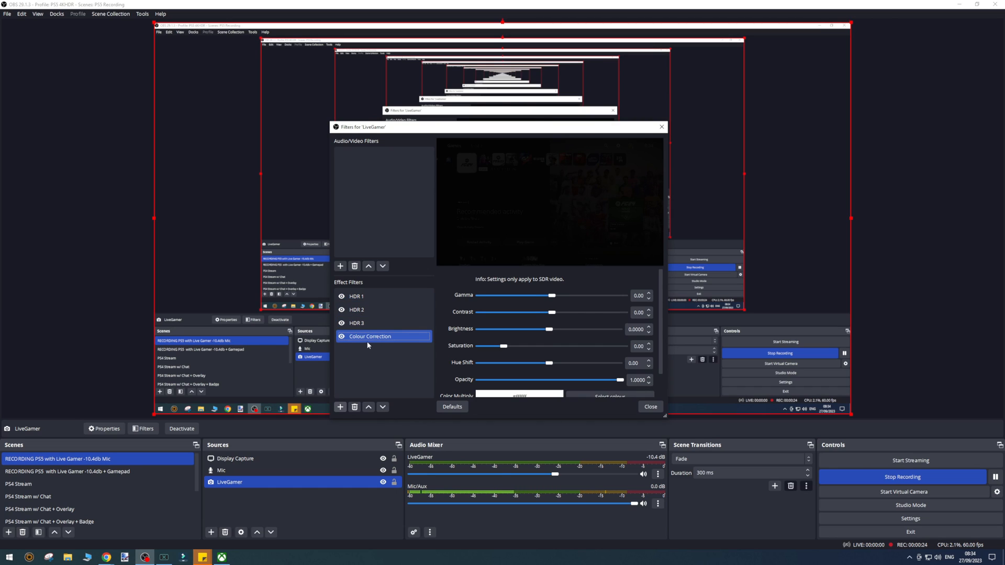
# Add a Chroma Key filter to LiveGamer beneath the existing HDR filters.
pyautogui.click(383, 309)
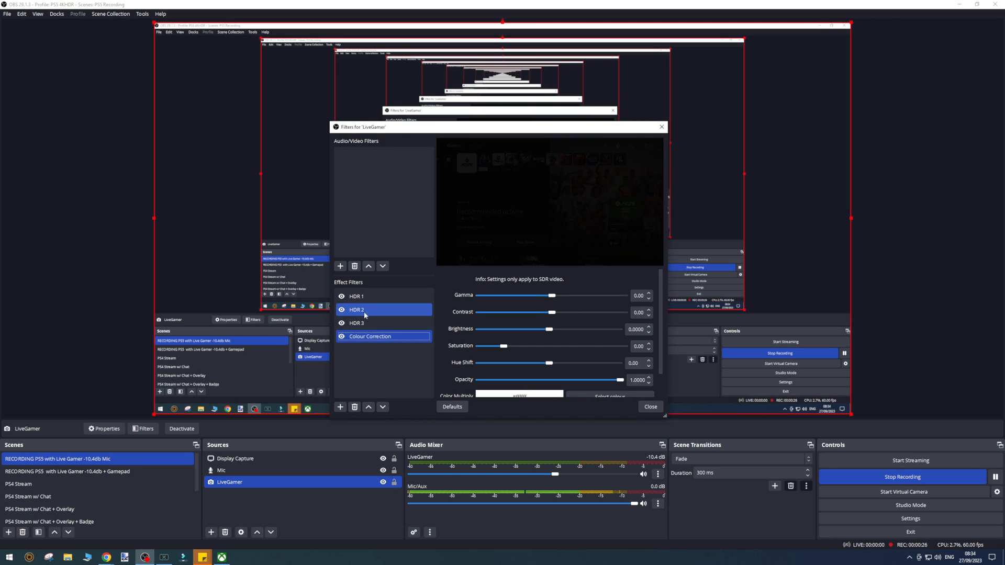
pyautogui.click(340, 407)
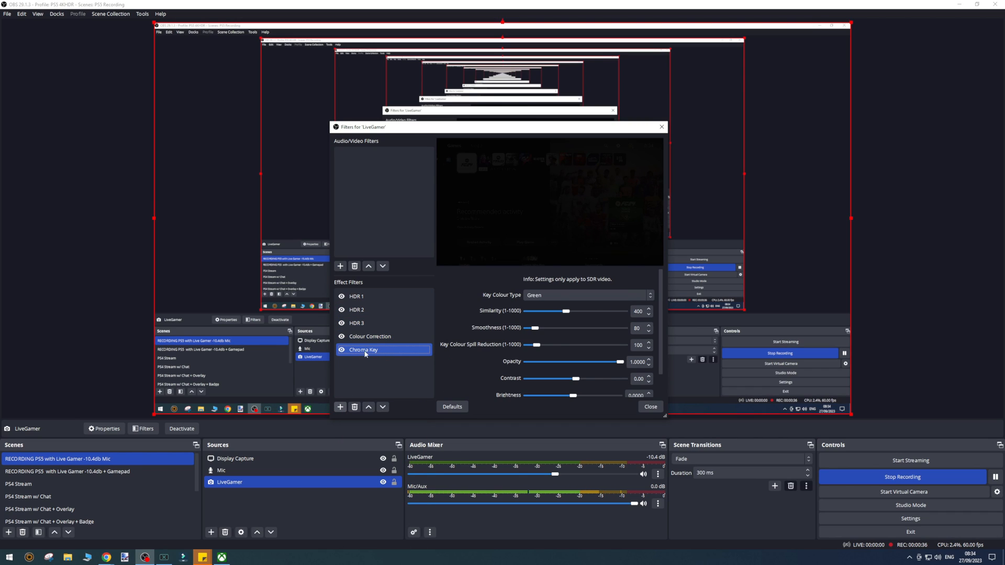
pyautogui.click(370, 337)
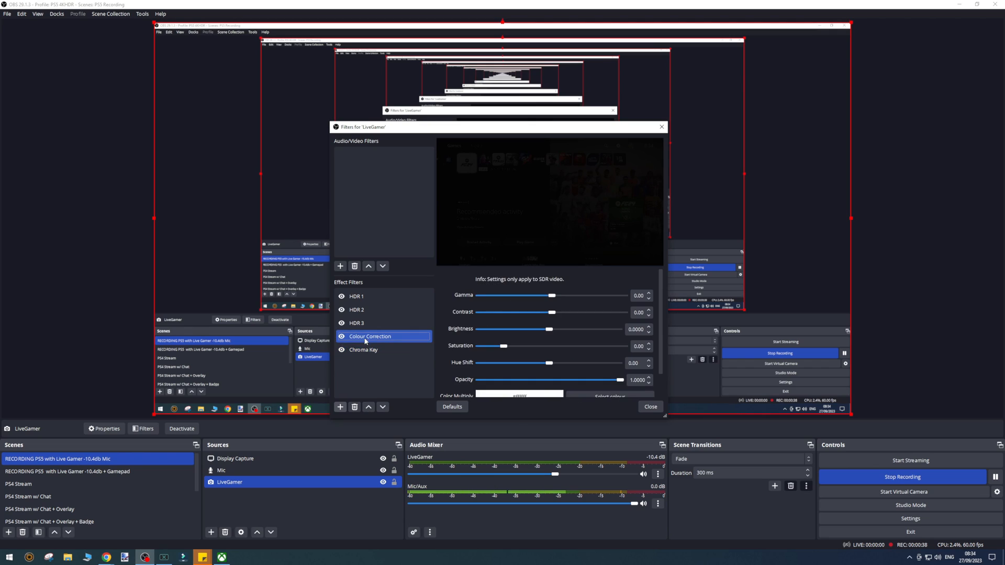
pyautogui.click(355, 407)
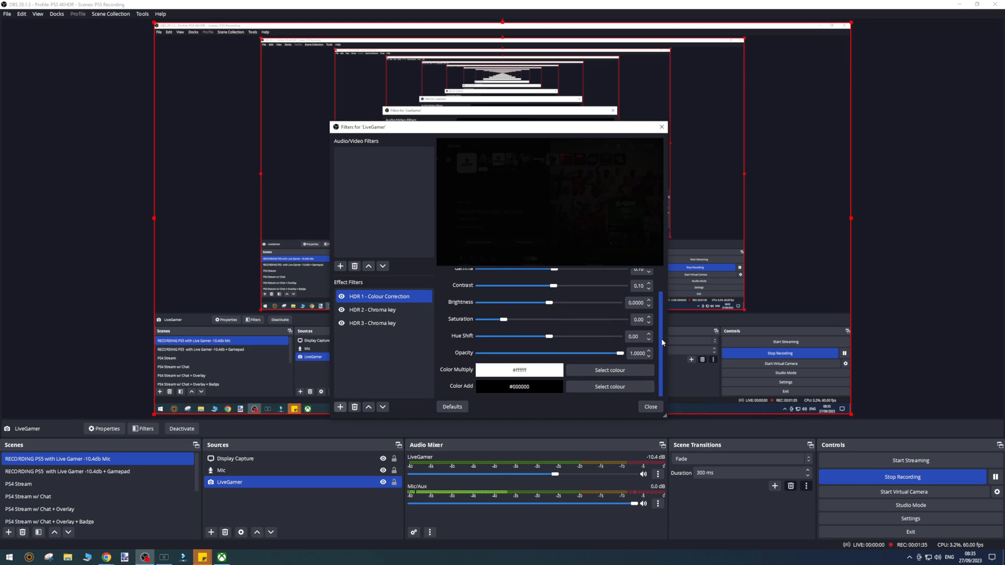
# Select HDR 2 - Chroma key to view its green key, similarity 1, smoothness 80 settings.
pyautogui.click(371, 309)
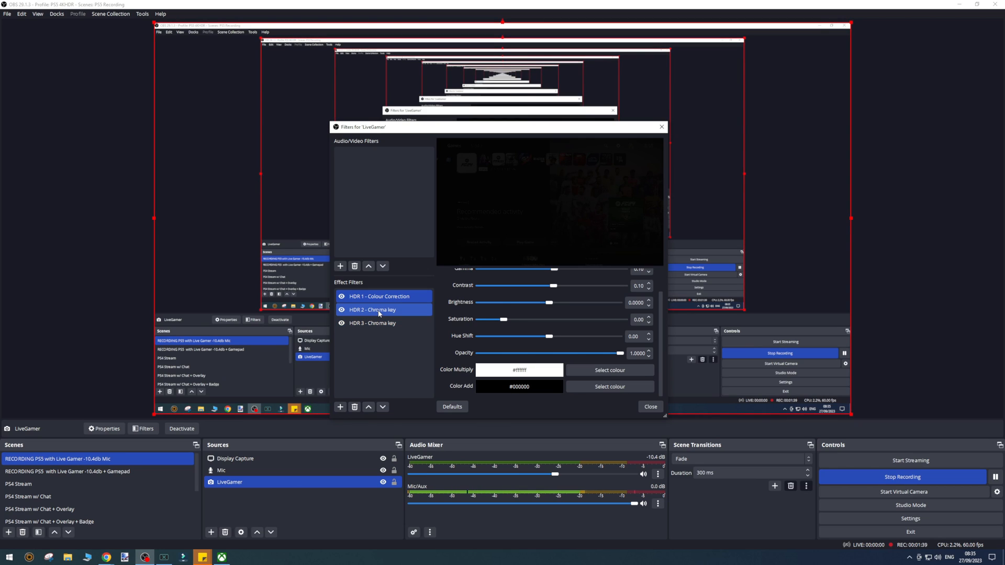
pyautogui.click(372, 309)
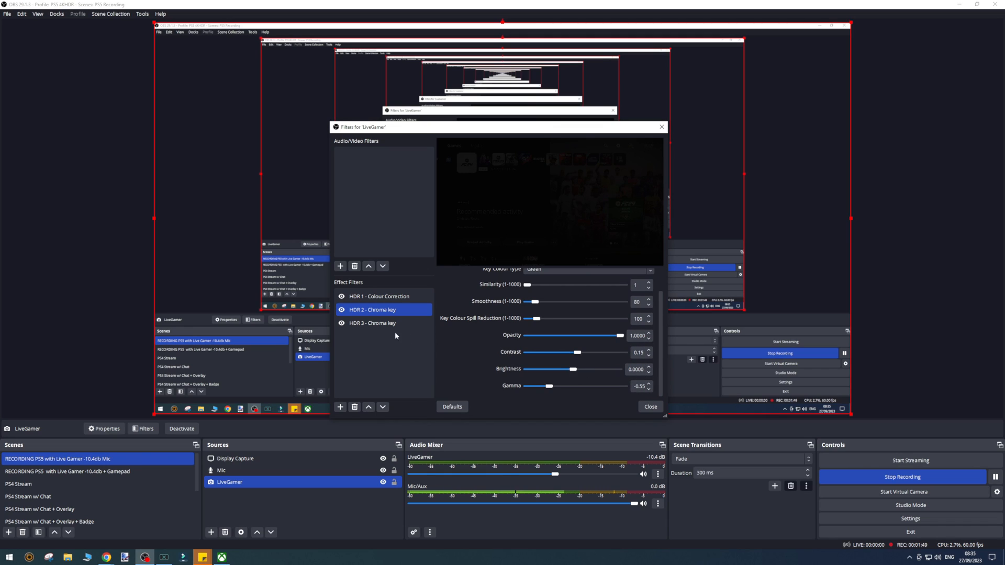
# Select HDR 3 - Chroma key and scroll through its magenta key, contrast 0.80, gamma -0.10 values.
pyautogui.click(373, 323)
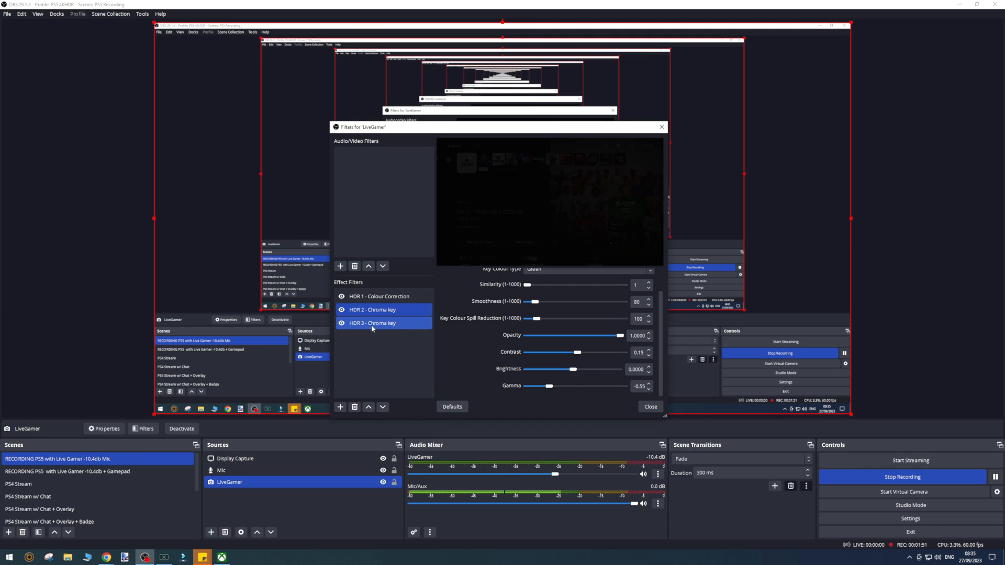
pyautogui.click(373, 323)
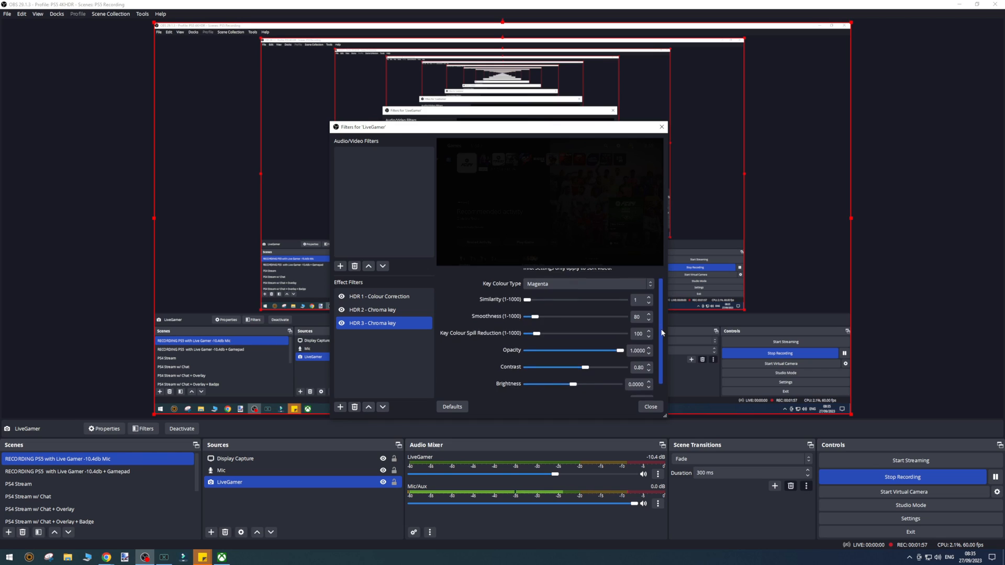
pyautogui.scroll(-3)
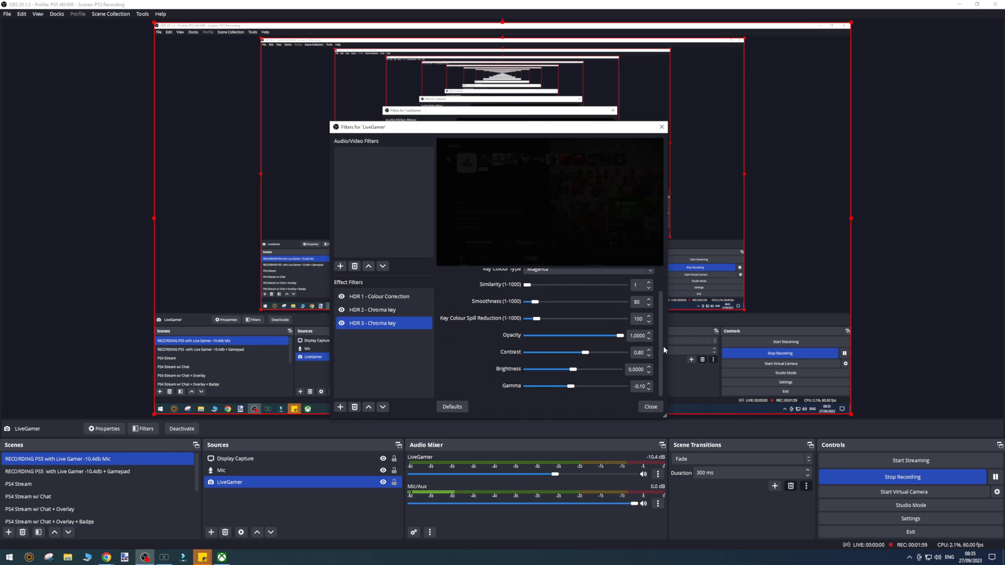